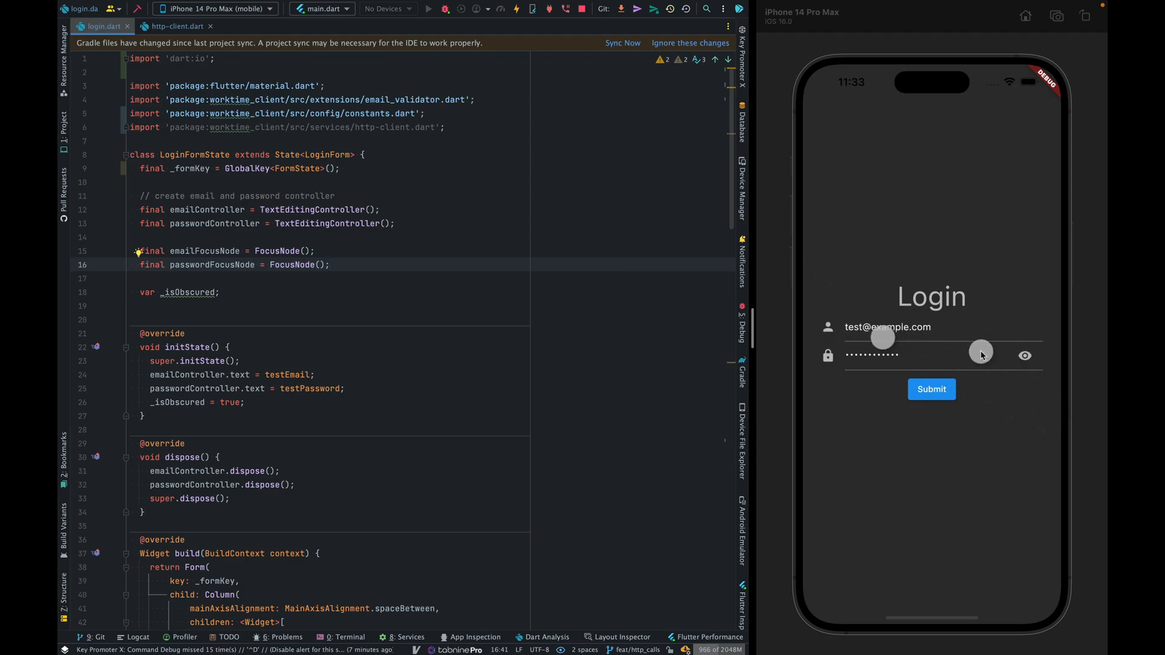
# - Try the simulator's eye icon to reveal and then hide the prefilled password
pyautogui.click(929, 356)
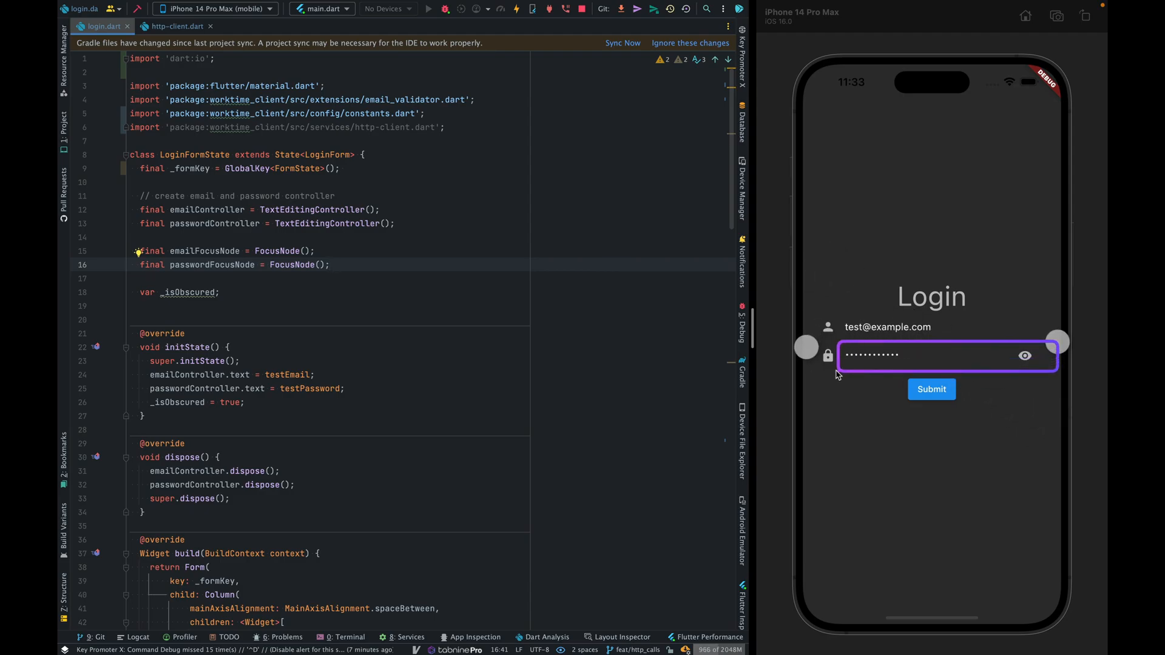
pyautogui.click(1025, 355)
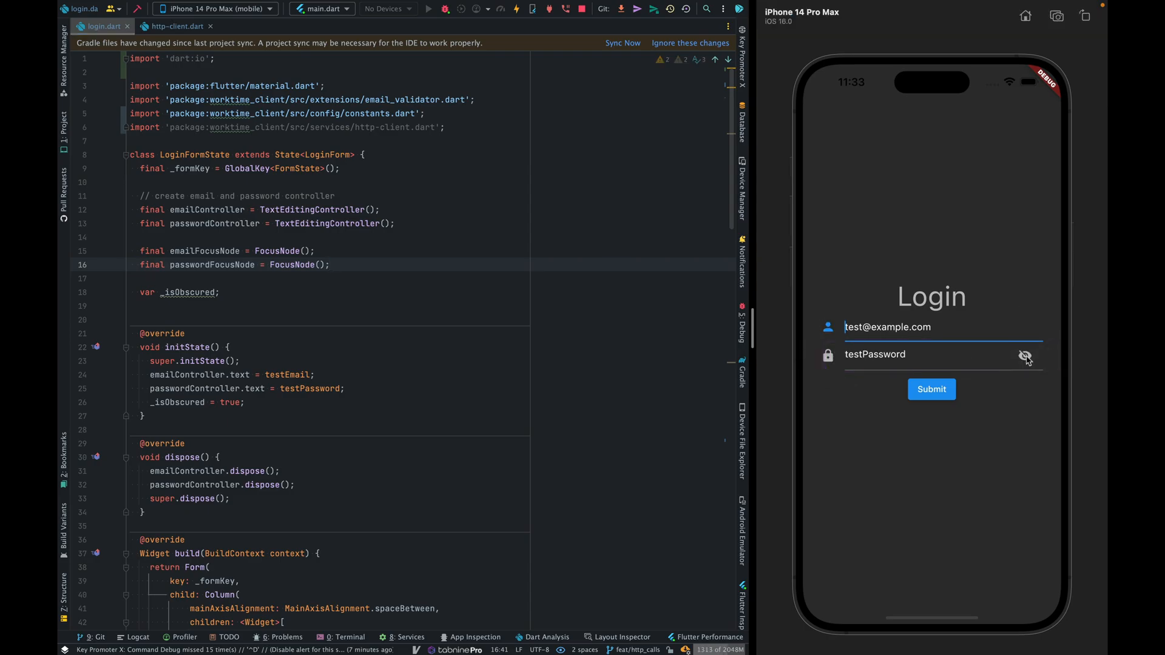
pyautogui.click(1026, 357)
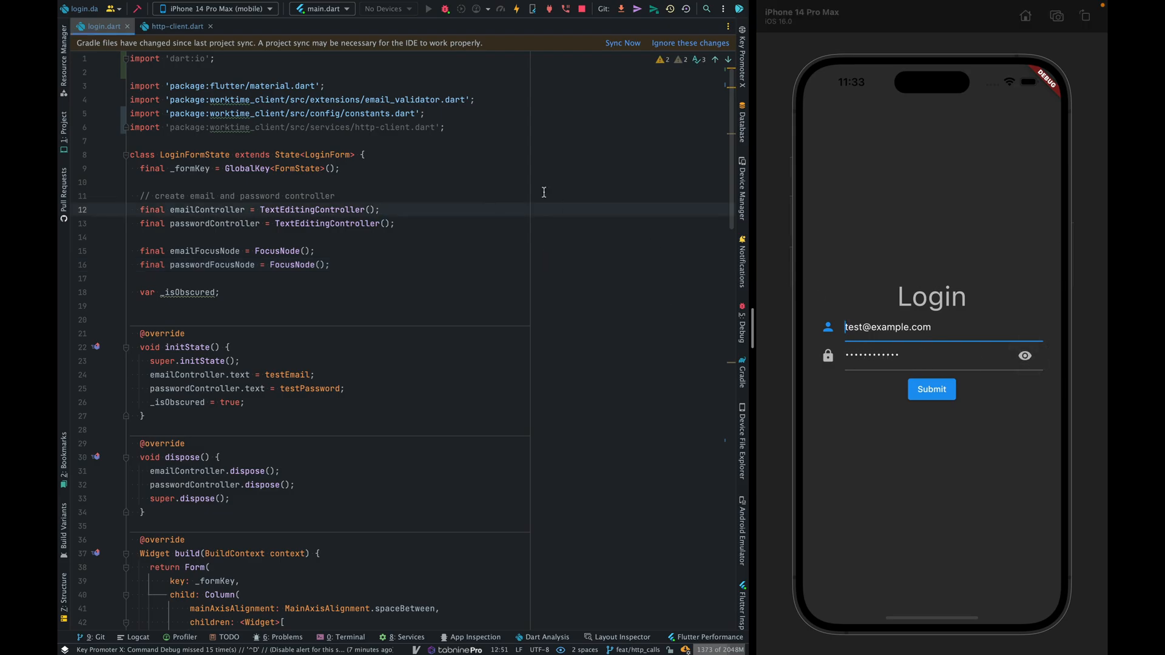
# - Comment out the emailController.text and passwordController.text lines in initState and hot reload so the form starts empty
pyautogui.click(137, 182)
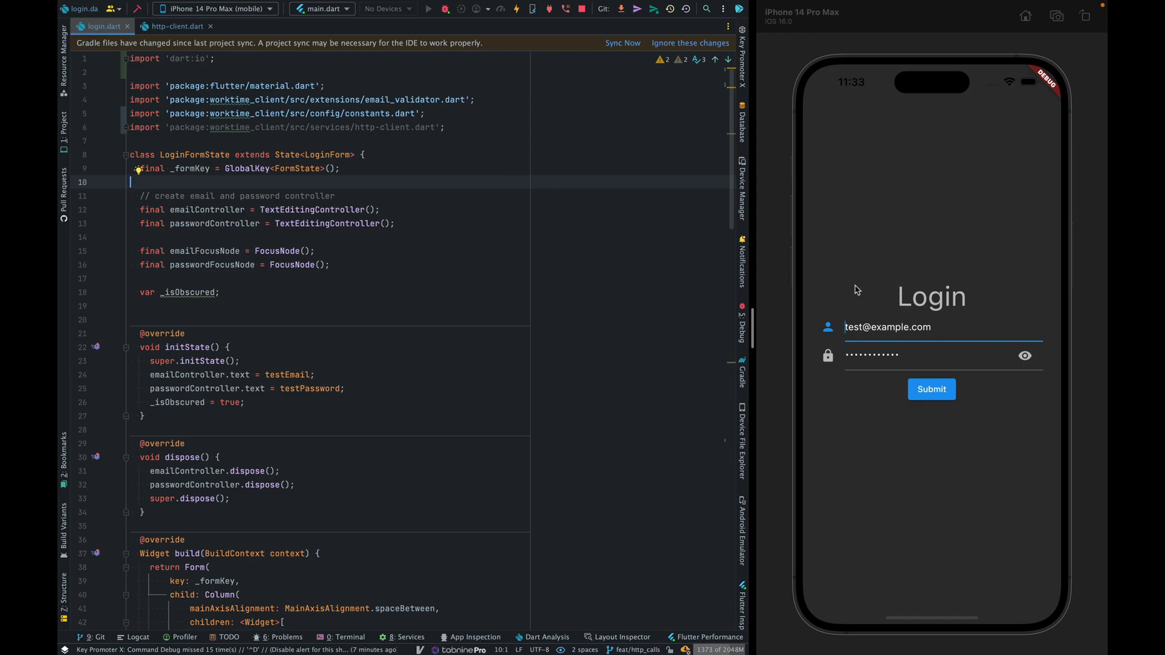
pyautogui.click(630, 306)
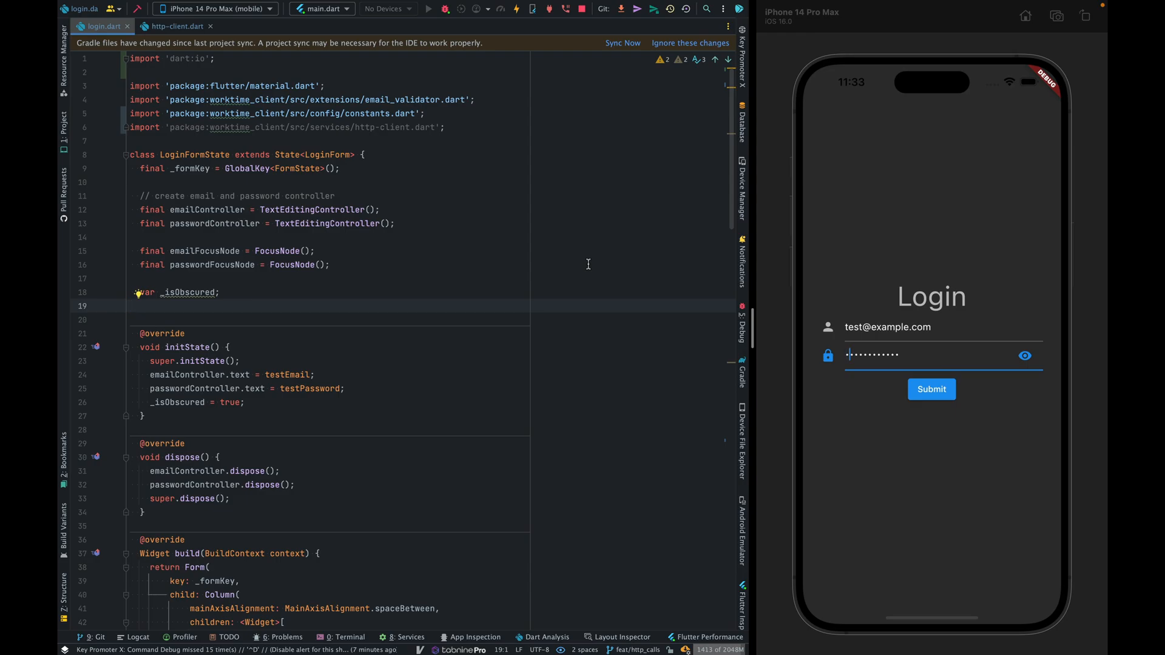
pyautogui.scroll(-3)
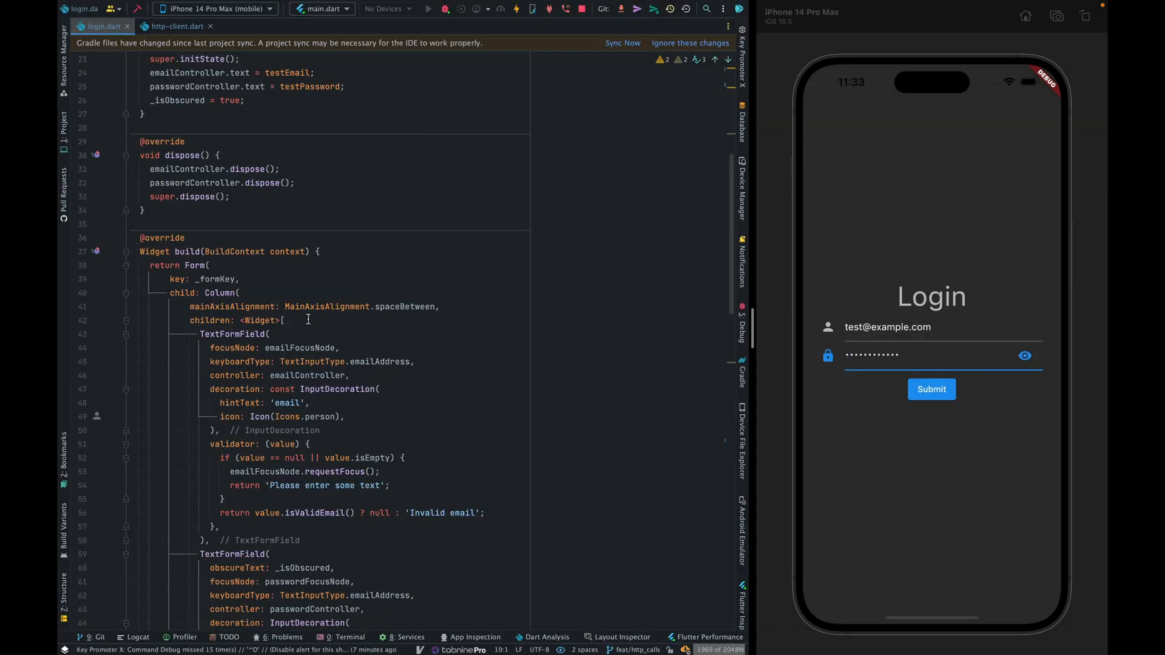
pyautogui.scroll(3)
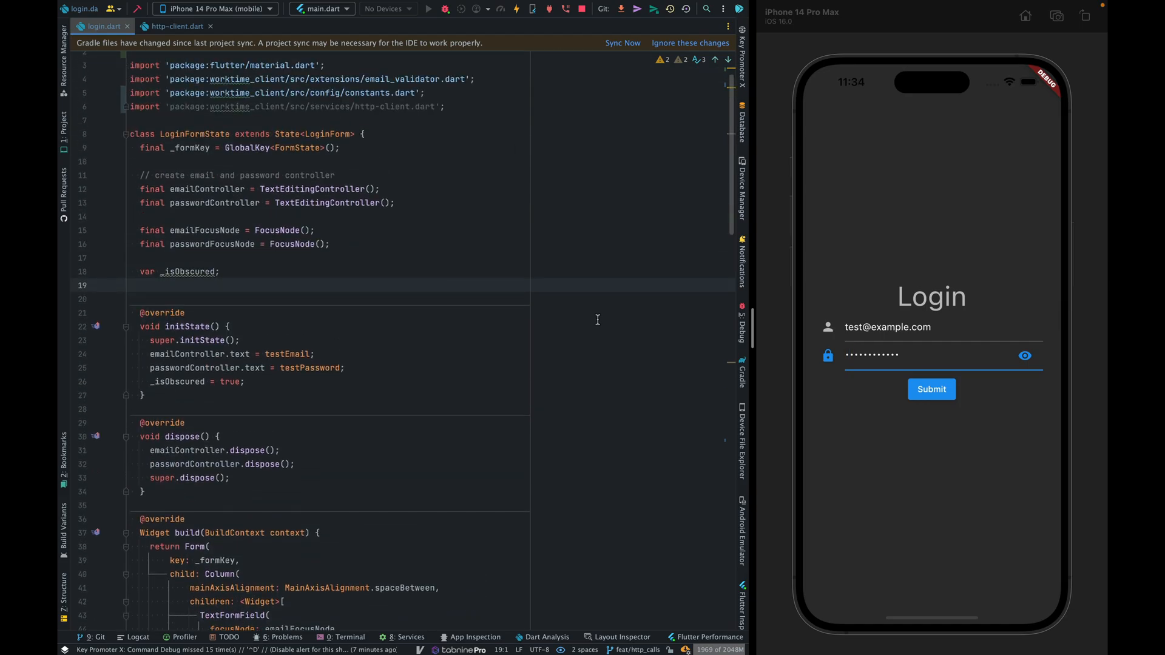
pyautogui.click(1025, 356)
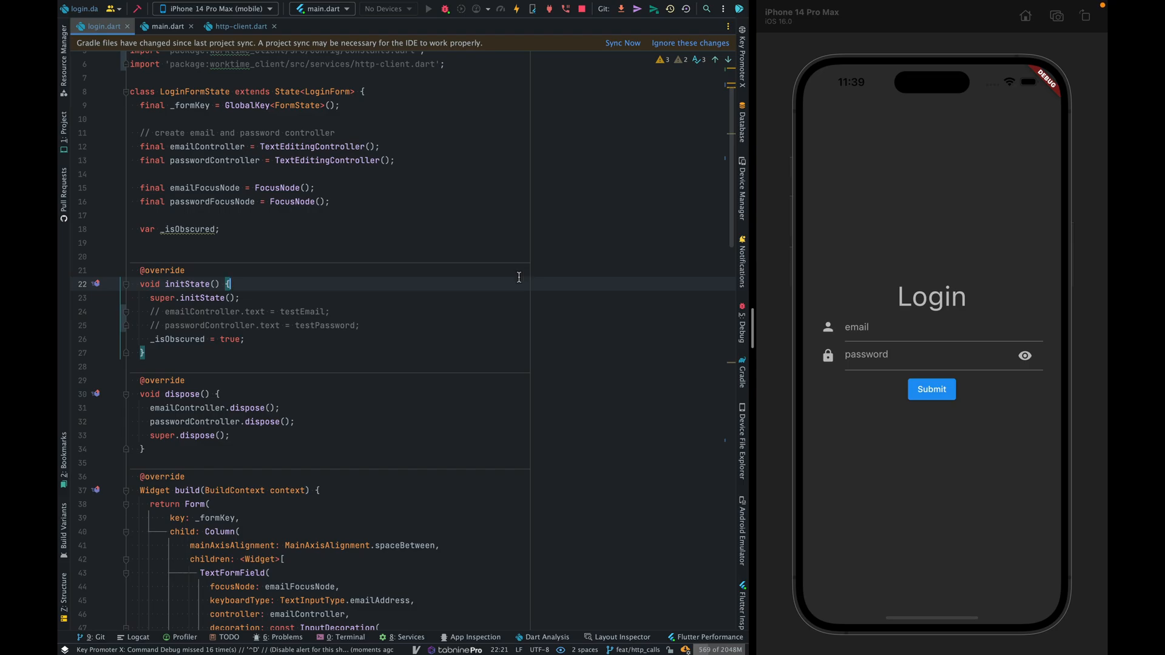
pyautogui.scroll(3)
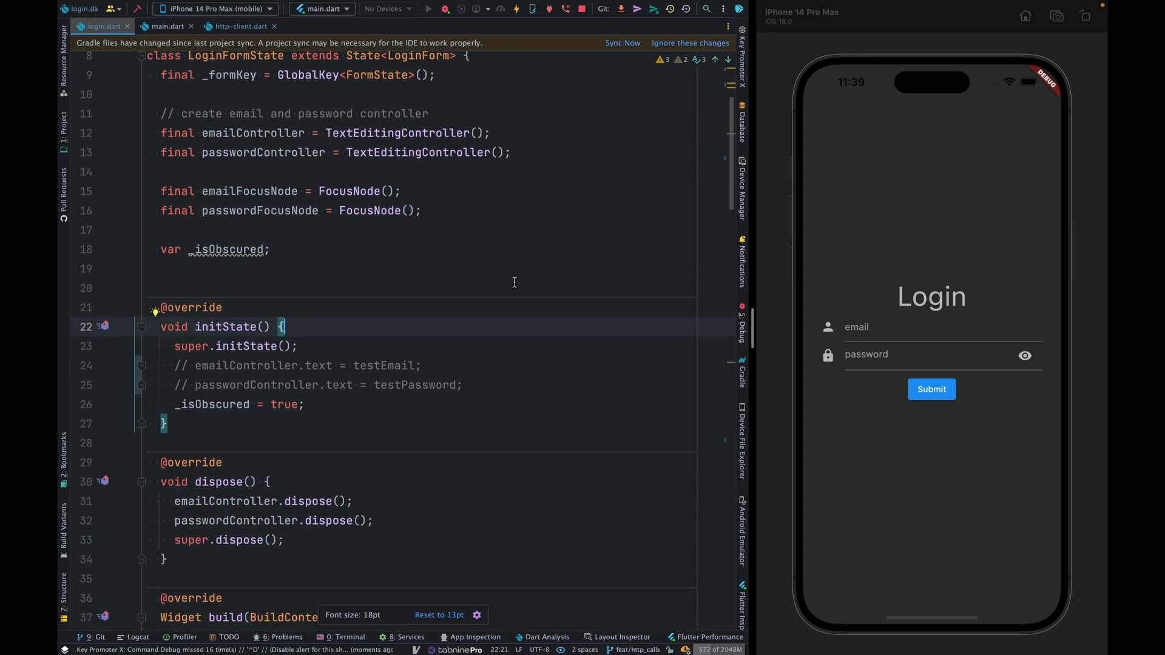
pyautogui.scroll(-3)
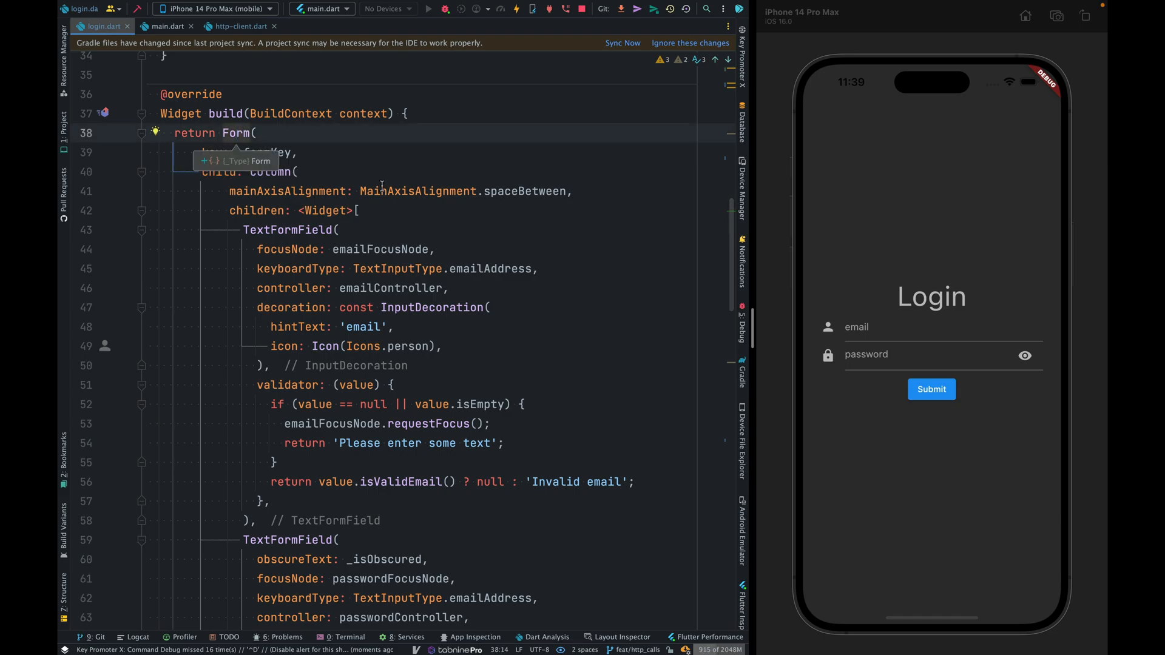
pyautogui.scroll(3)
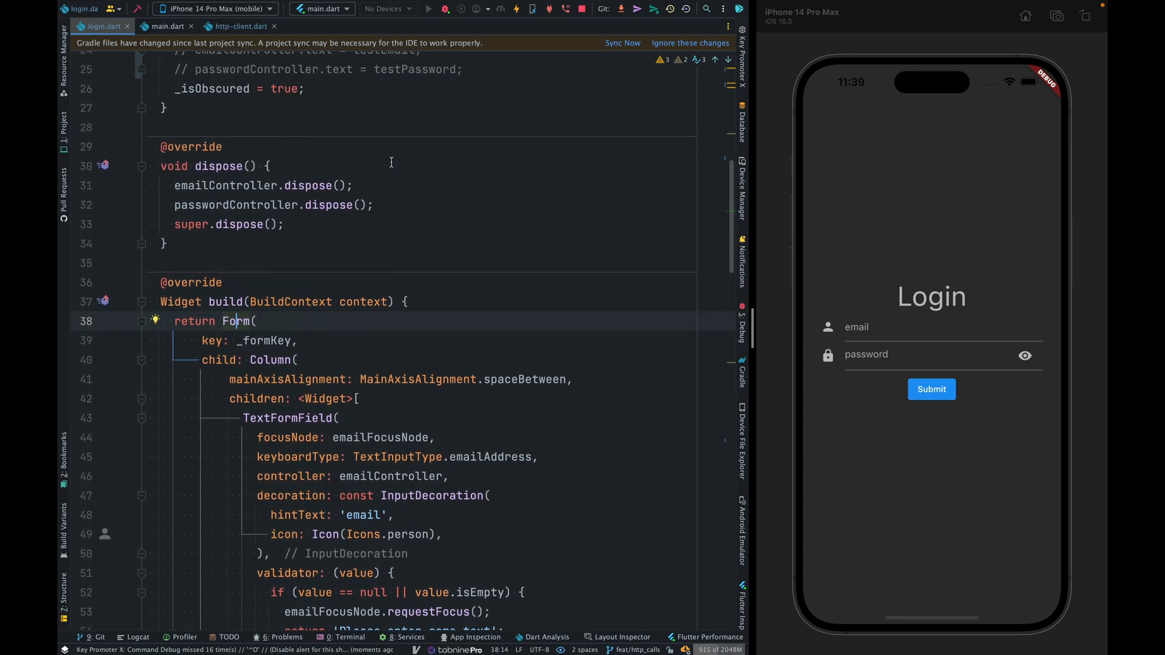
pyautogui.scroll(3)
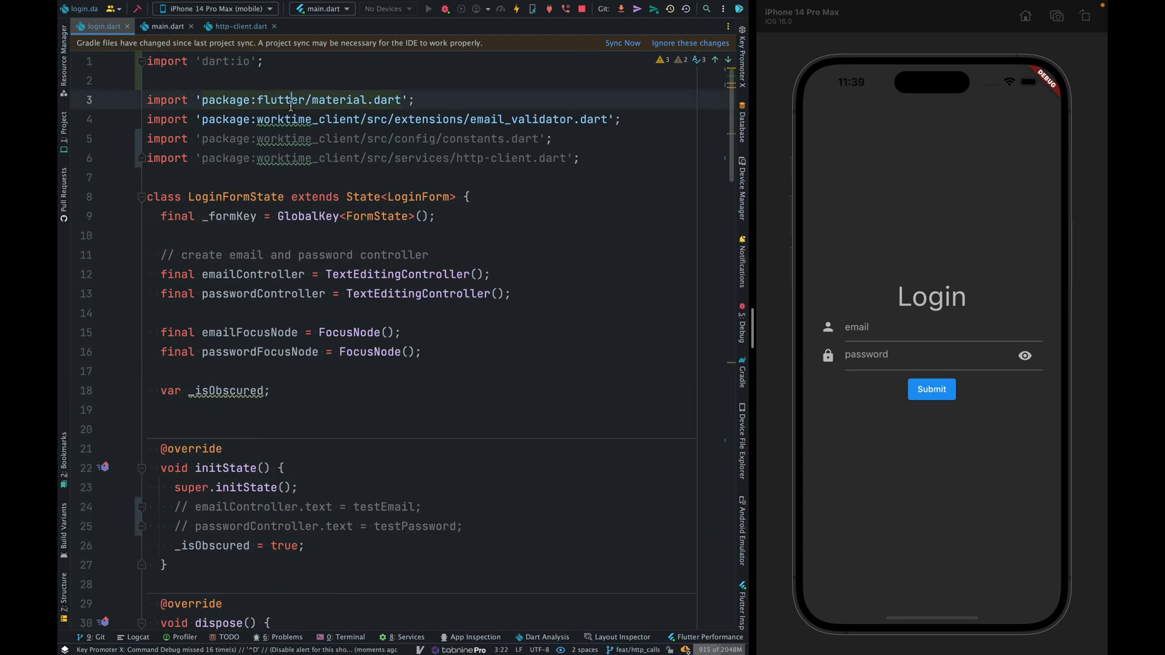
pyautogui.scroll(-3)
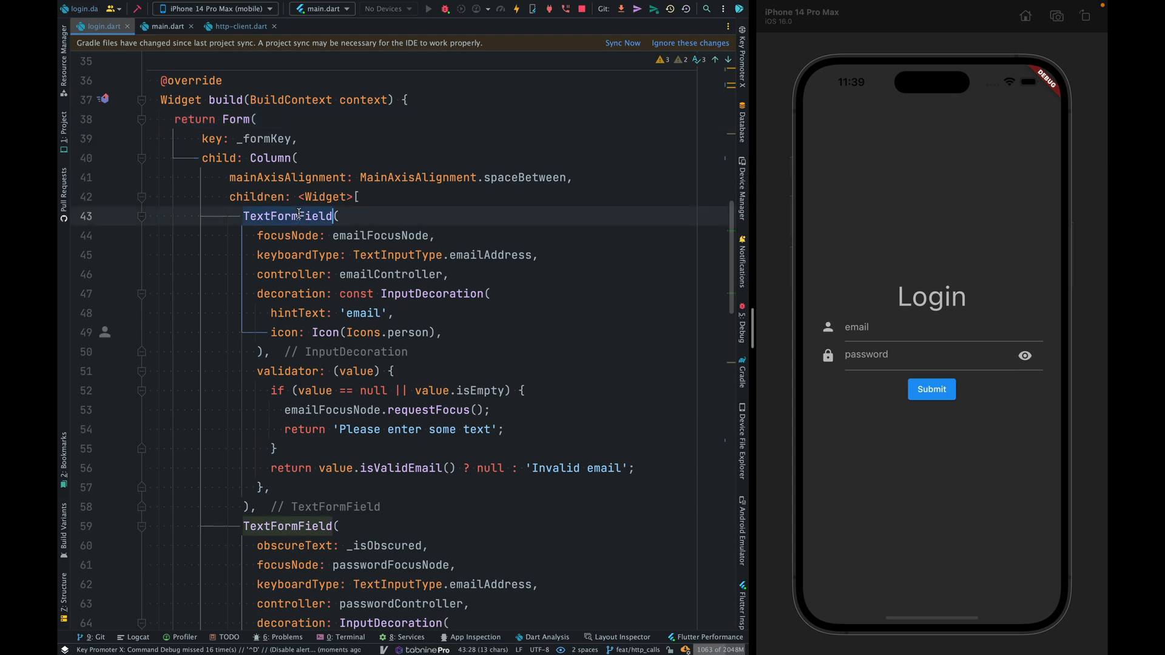
# - Collapse the email TextFormField block, leaving the password TextFormField code expanded
pyautogui.click(142, 216)
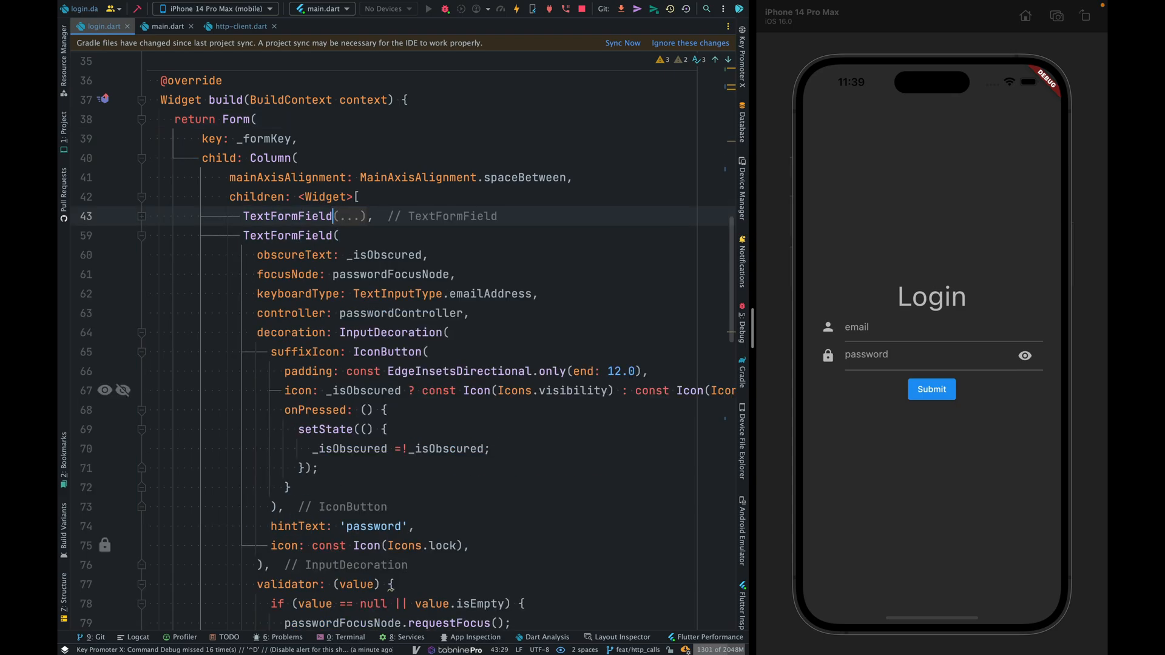
pyautogui.click(140, 236)
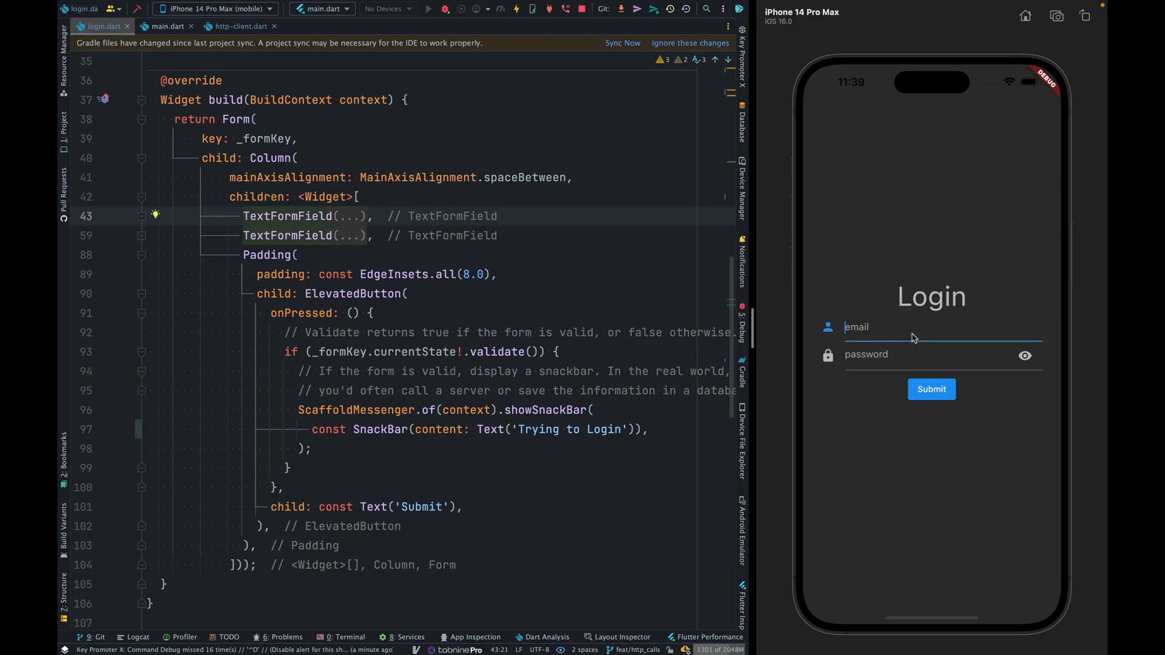
pyautogui.click(928, 355)
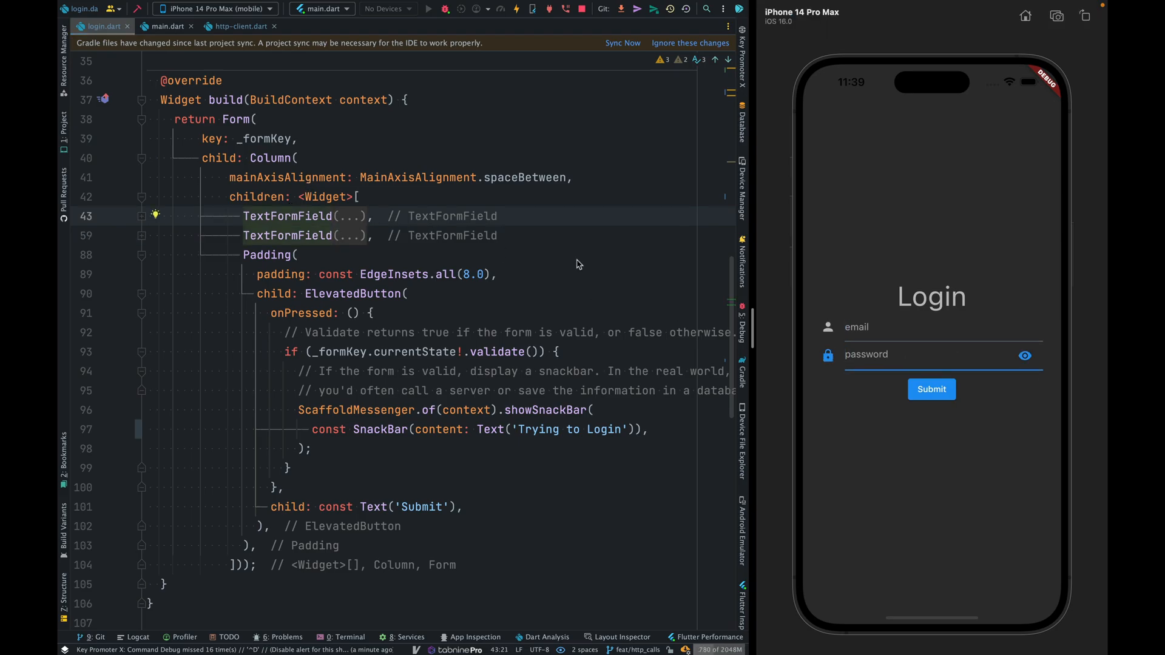
pyautogui.click(141, 236)
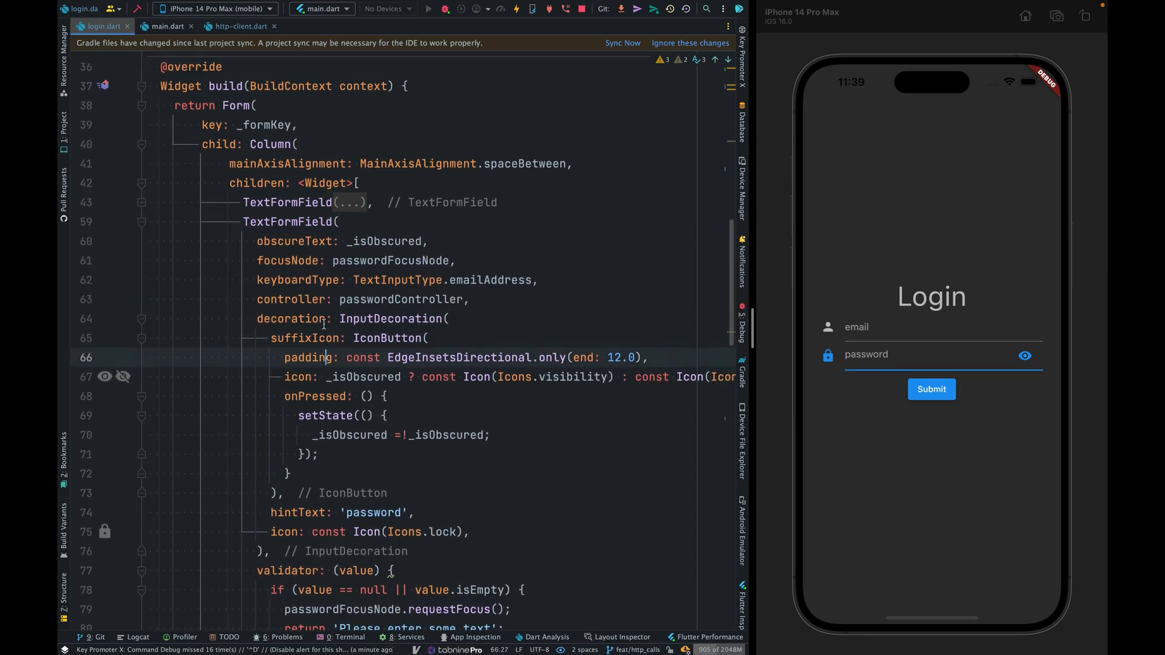
# - Set obscureText to false and enter 'sdfsdfsd' in the simulator to see the password shown as plain text
pyautogui.scroll(3)
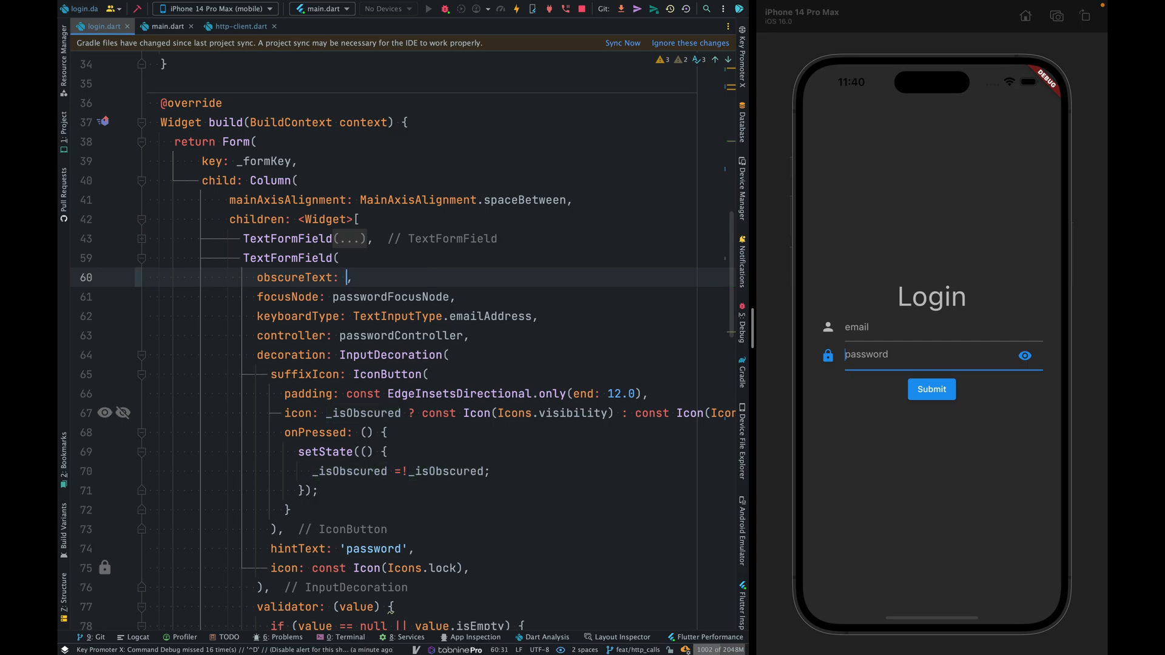
pyautogui.write('false,')
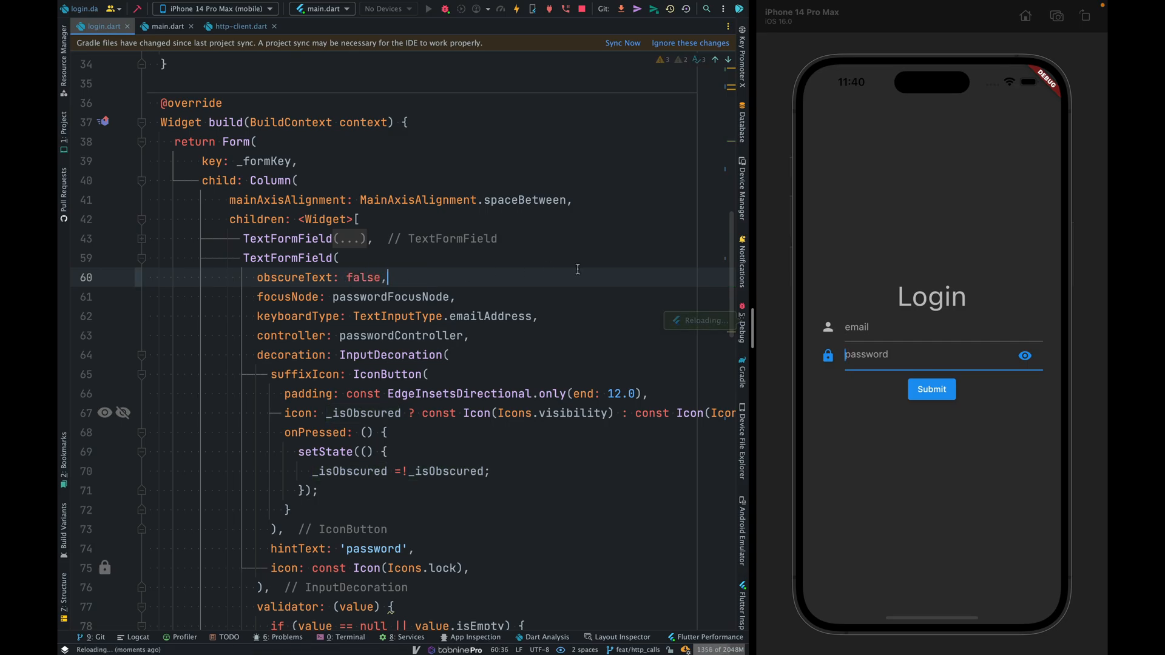
pyautogui.write('sdfsdf')
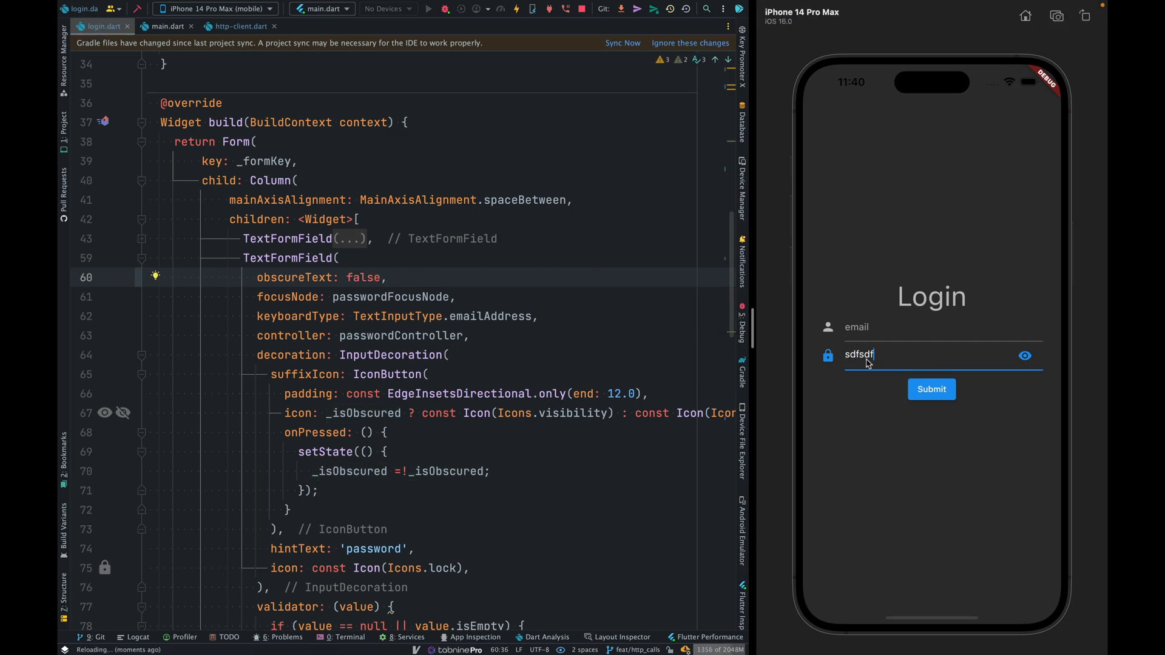
pyautogui.write('sd')
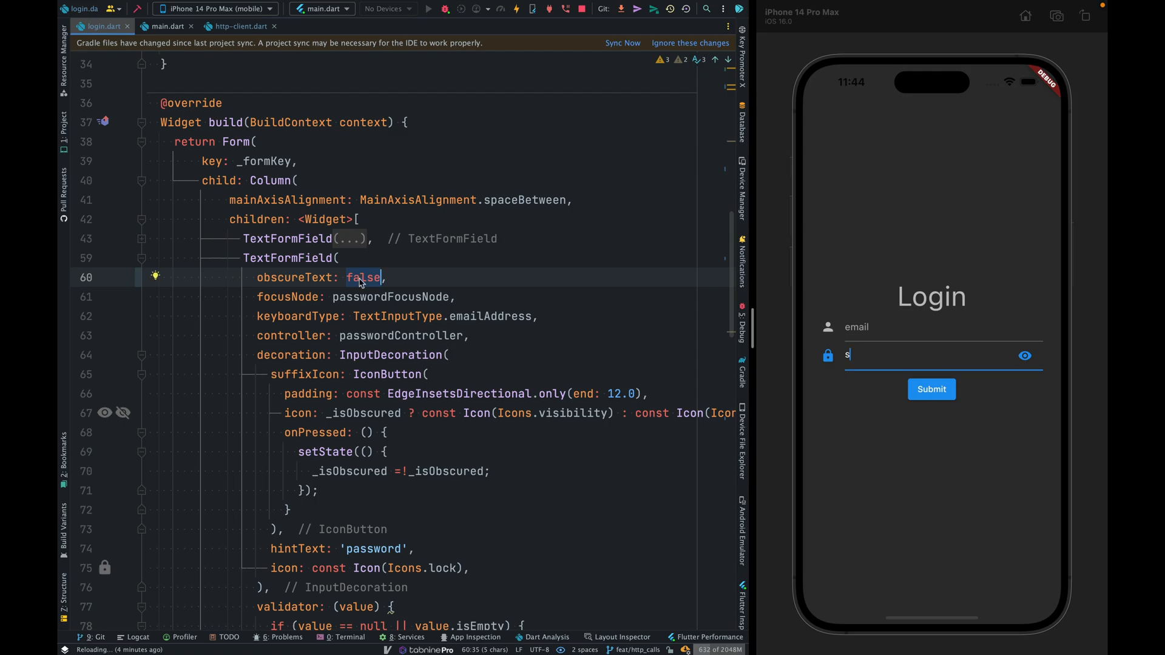
pyautogui.scroll(3)
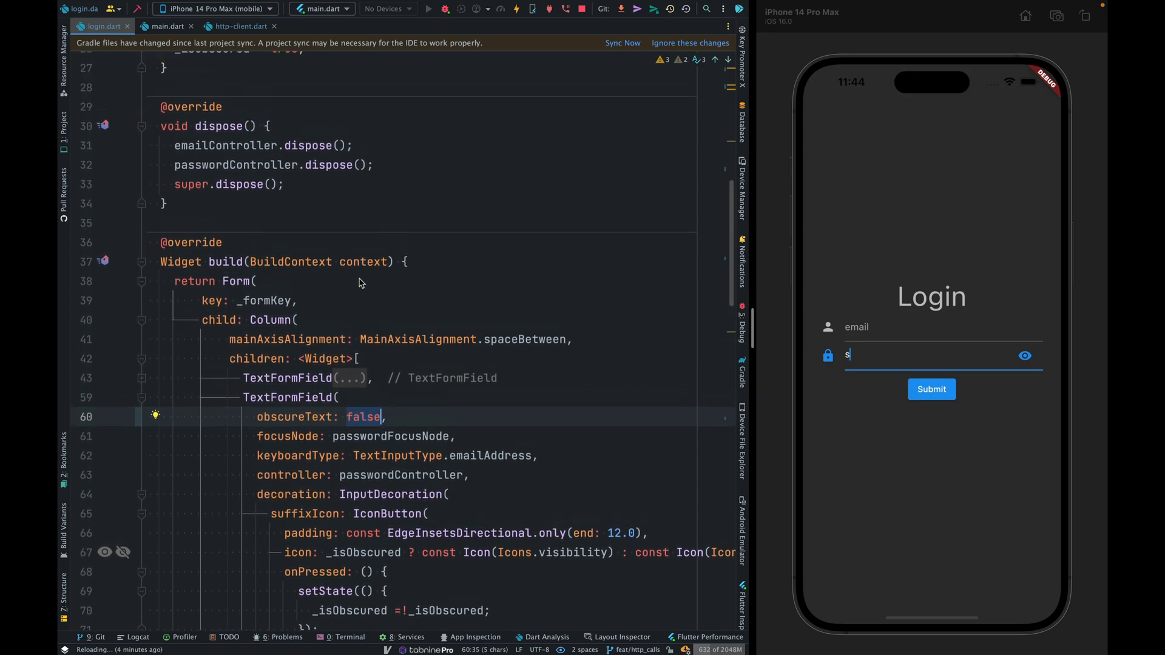
pyautogui.scroll(3)
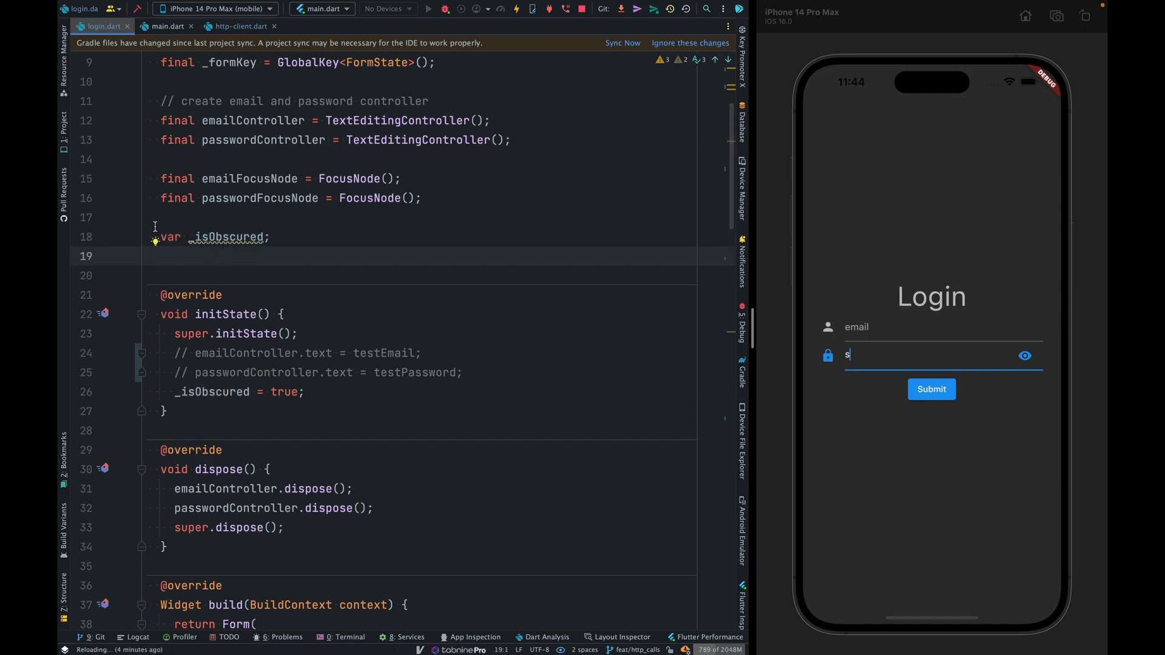
pyautogui.scroll(-3)
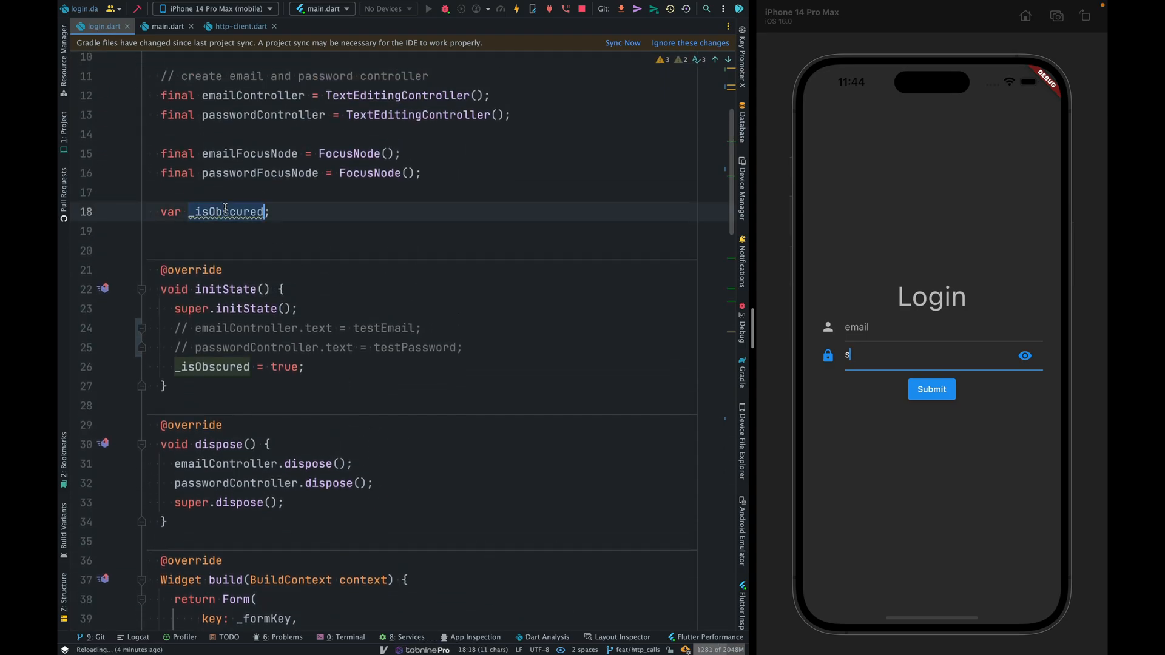
pyautogui.click(230, 289)
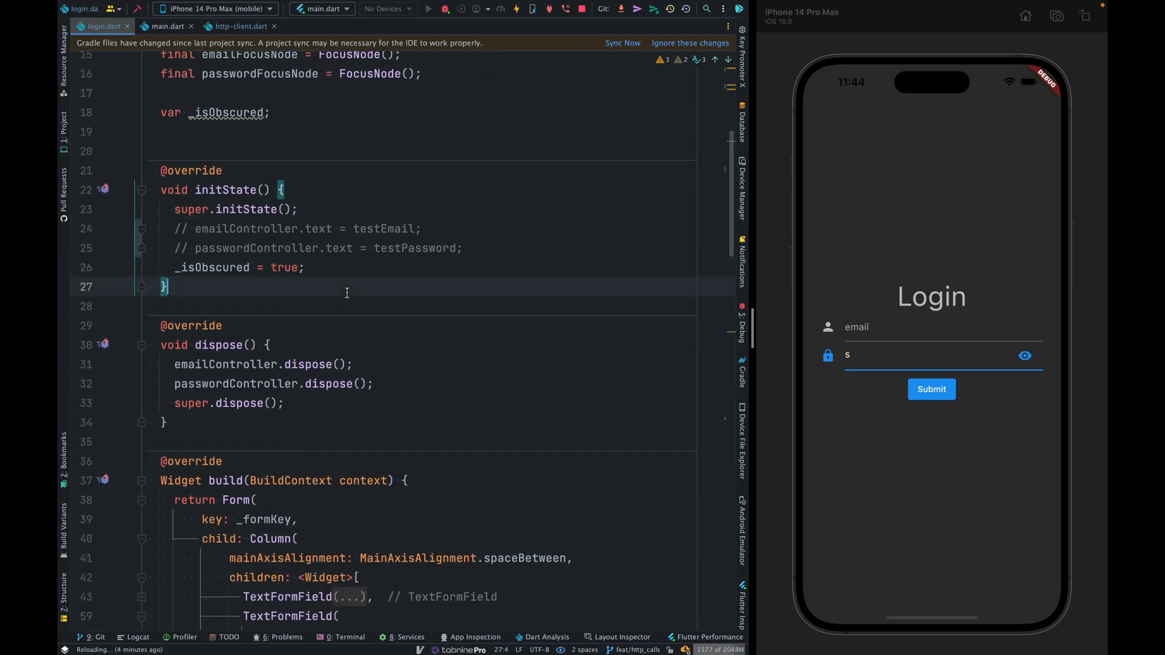
pyautogui.scroll(-3)
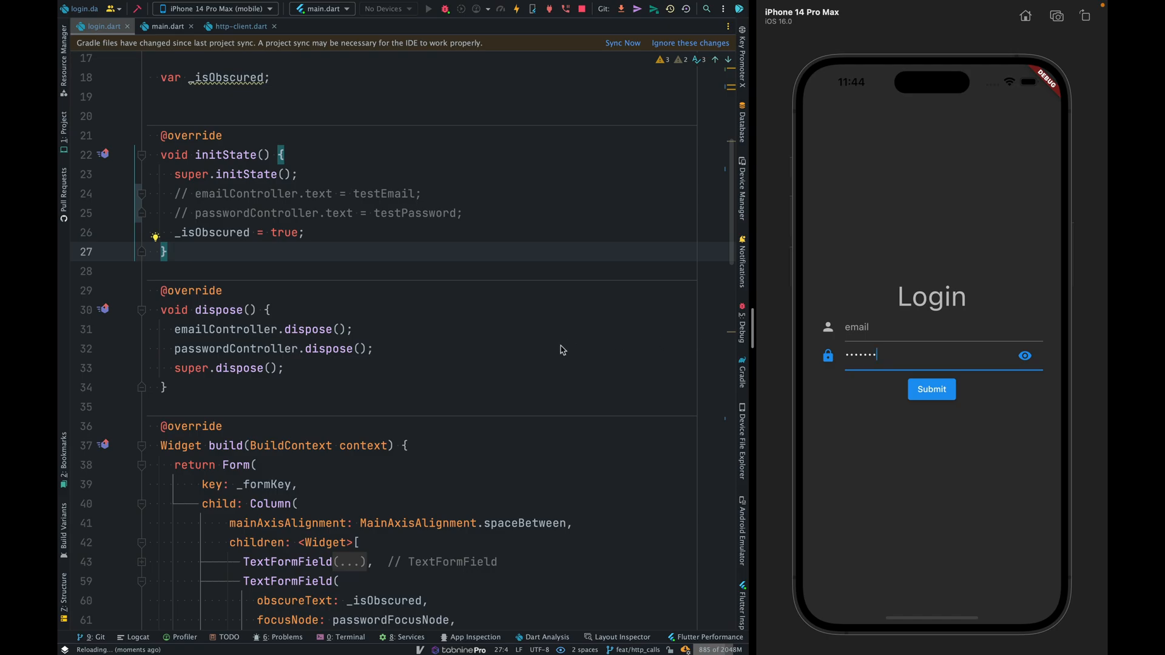
pyautogui.scroll(-3)
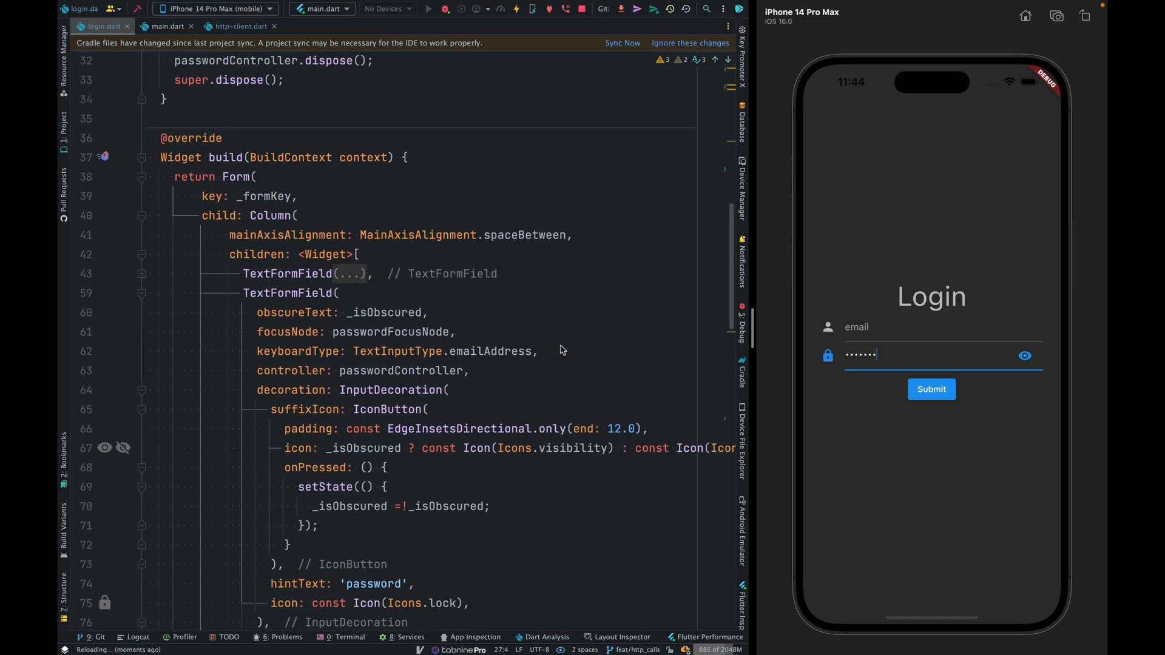
pyautogui.moveTo(1033, 353)
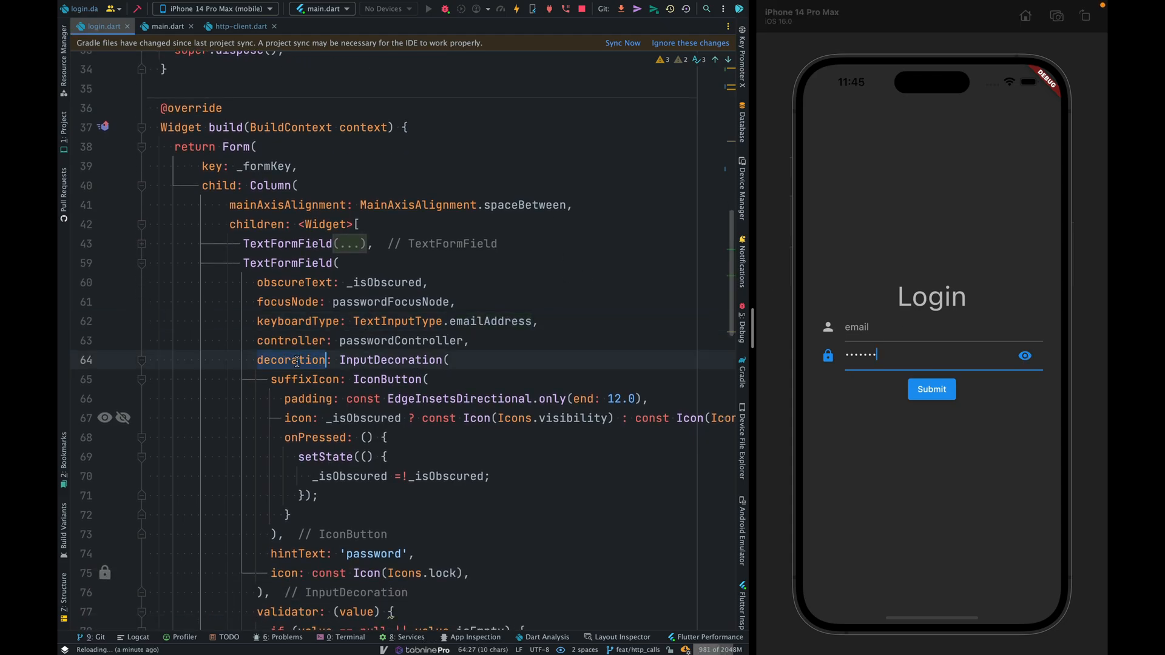
pyautogui.click(452, 387)
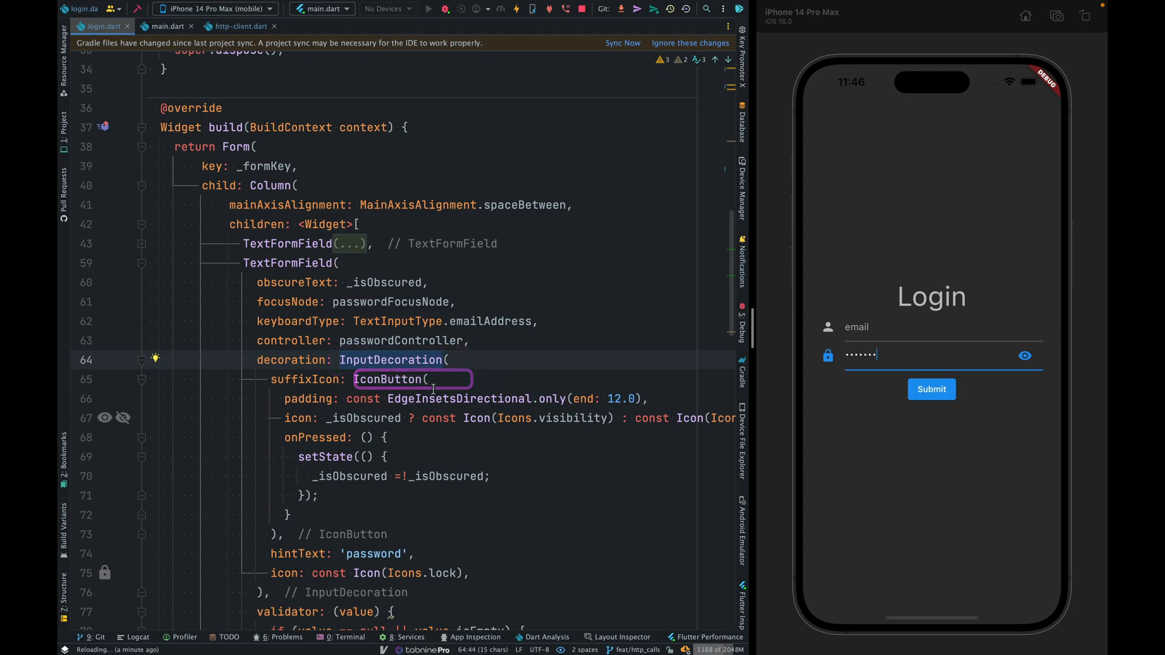
pyautogui.scroll(-3)
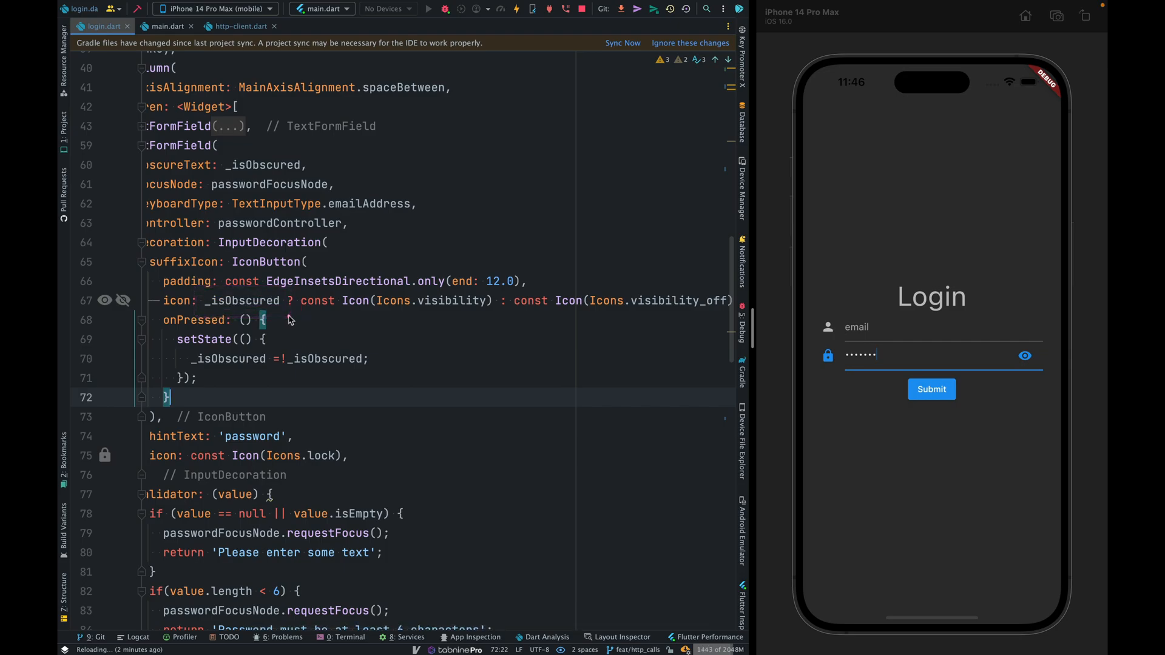
pyautogui.moveTo(290, 275)
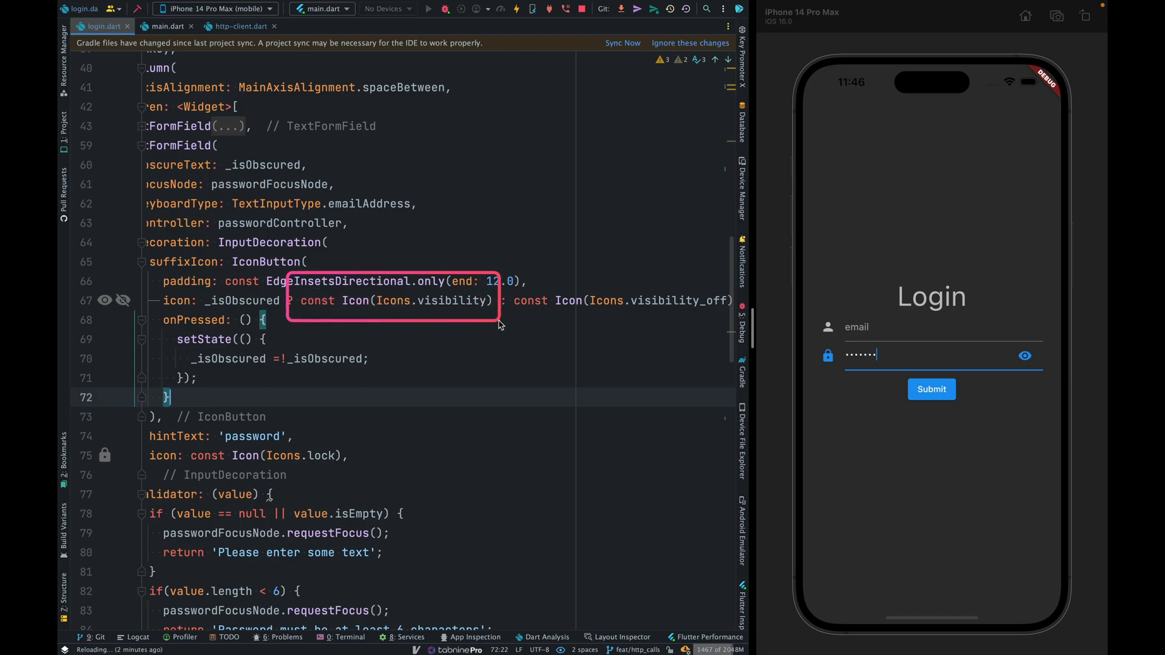
pyautogui.hscroll(-3)
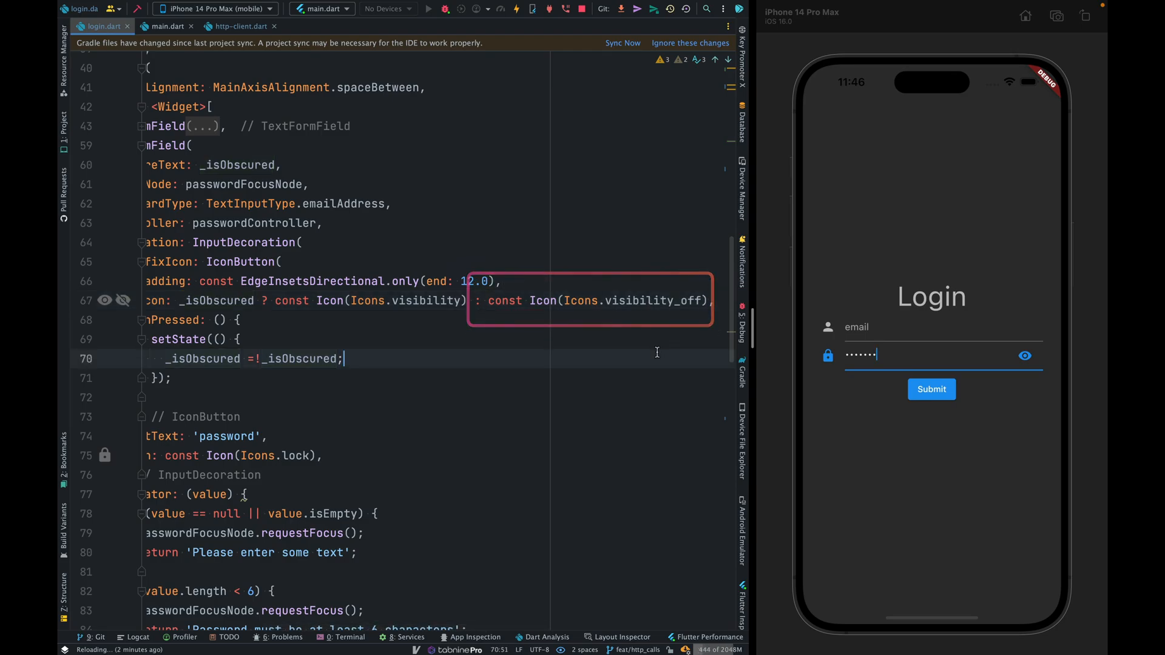
pyautogui.scroll(3)
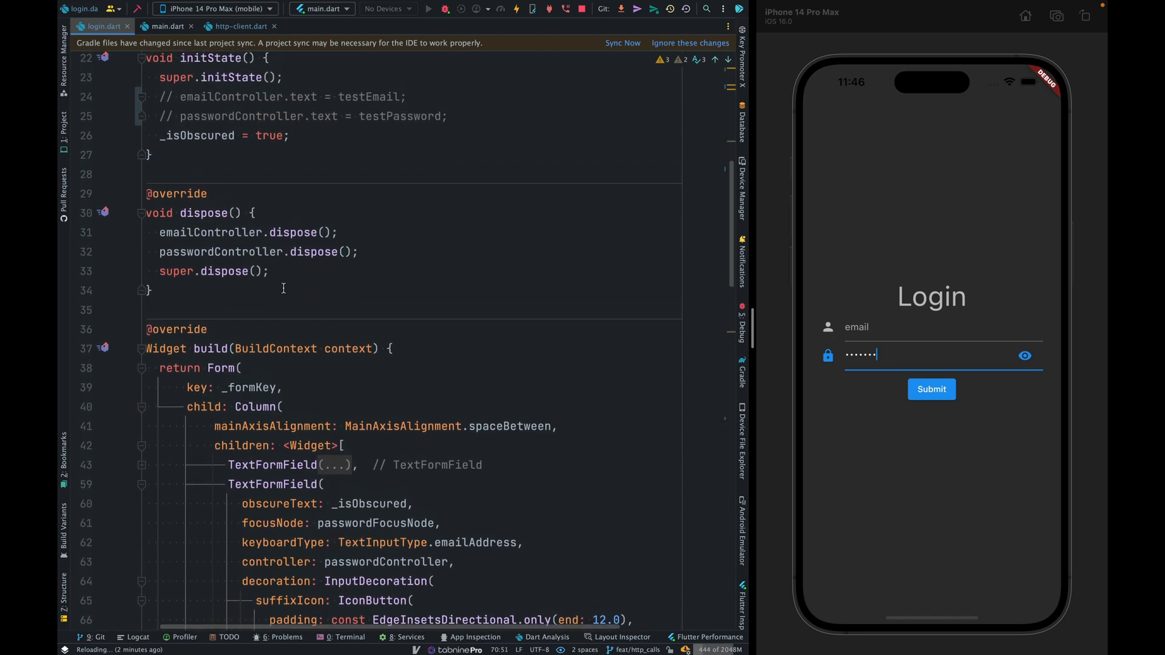
pyautogui.scroll(3)
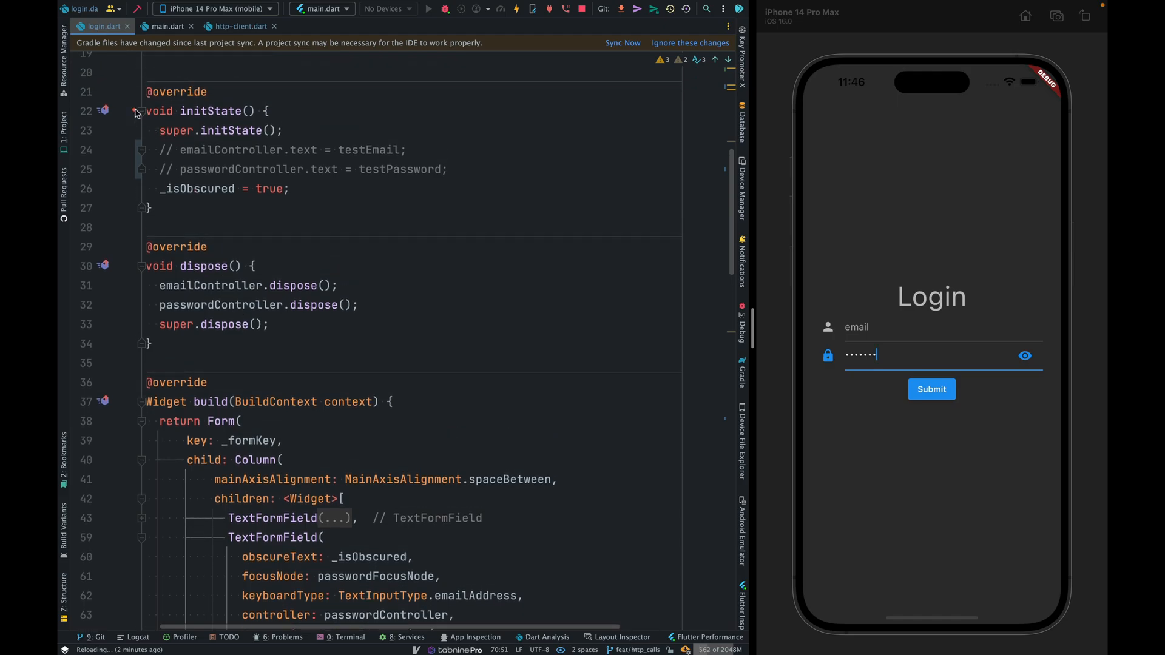
pyautogui.scroll(-3)
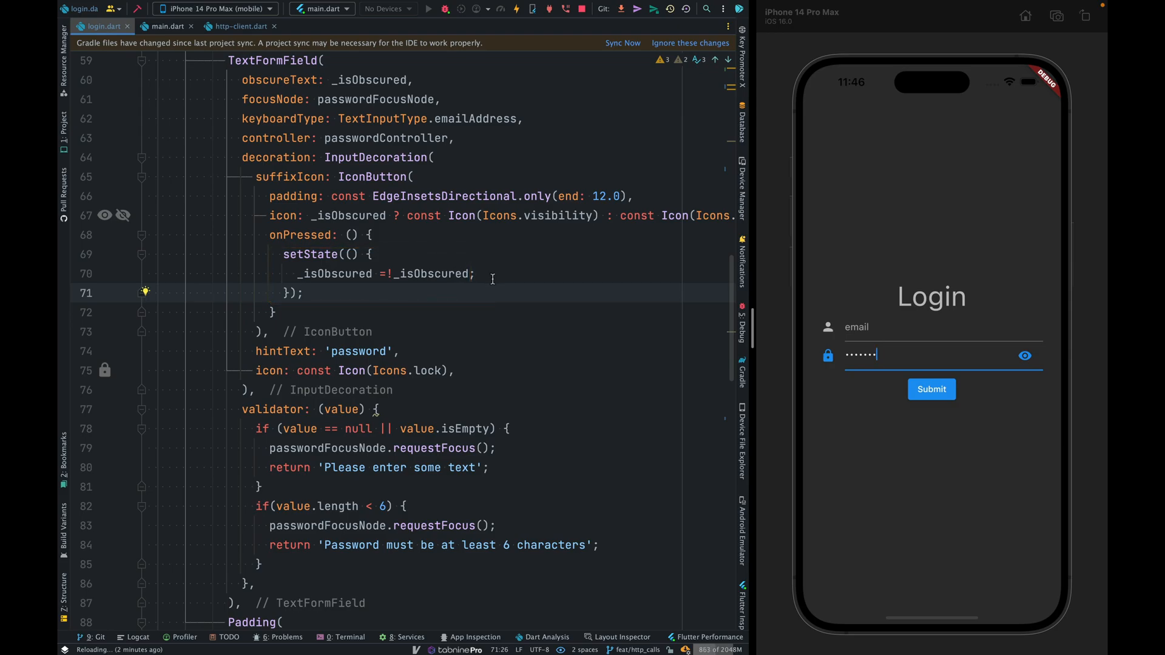
pyautogui.click(339, 273)
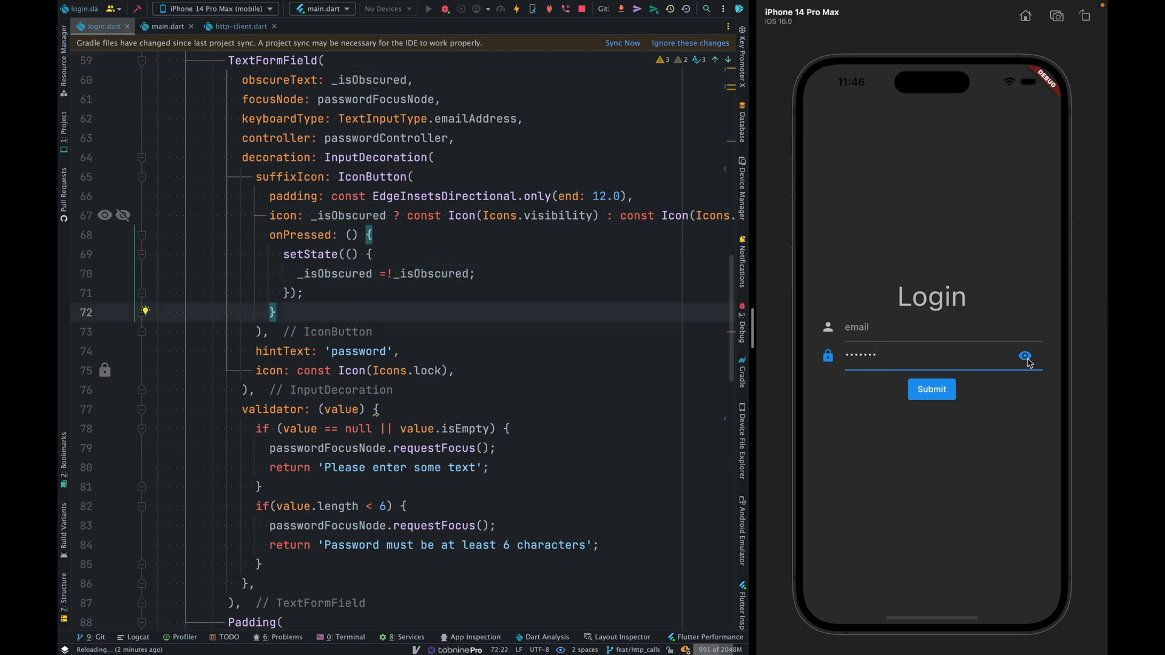
# - Toggle the eye icon so the entered password shows as plain text, then review the passwordController line
pyautogui.click(1025, 355)
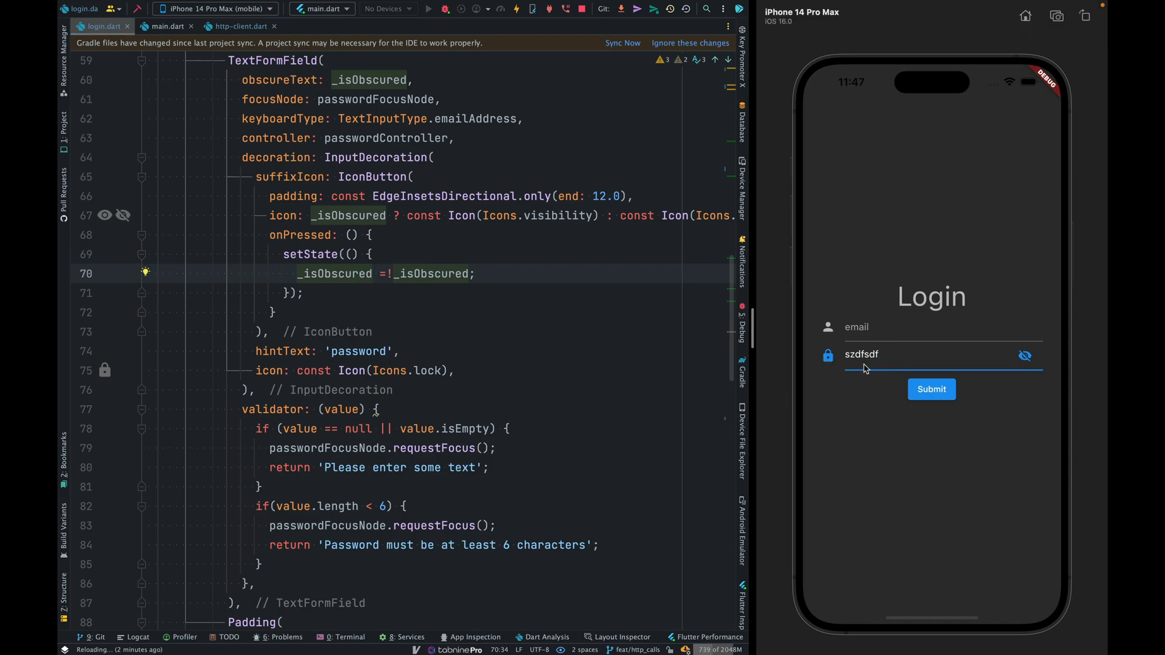
pyautogui.doubleClick(860, 355)
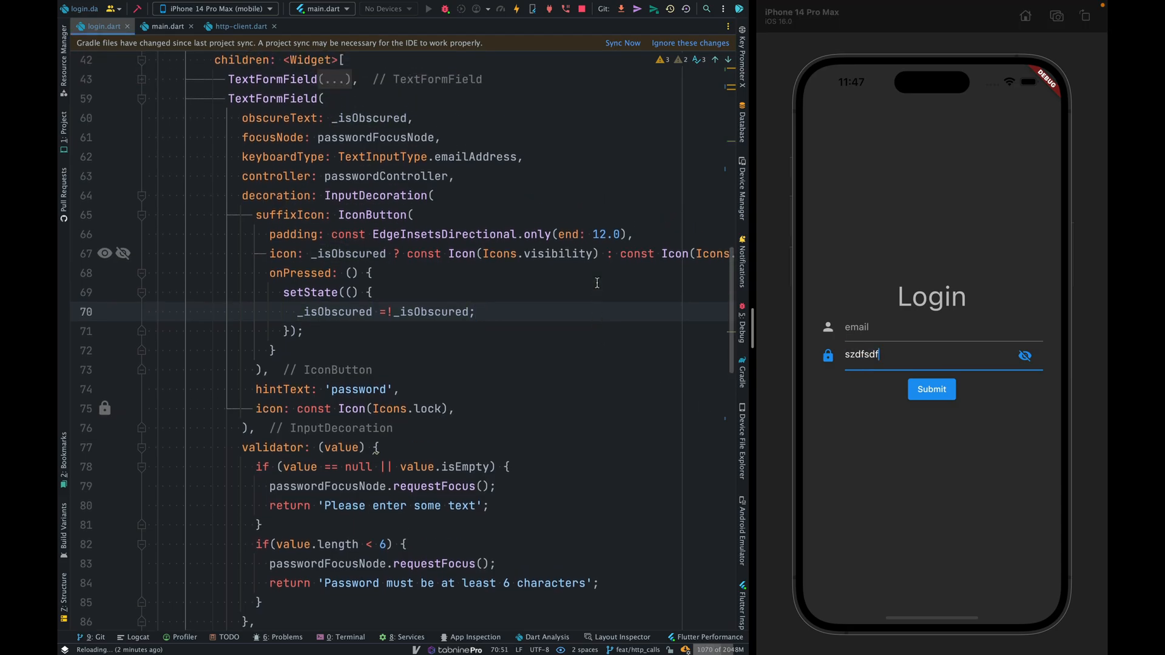
pyautogui.scroll(3)
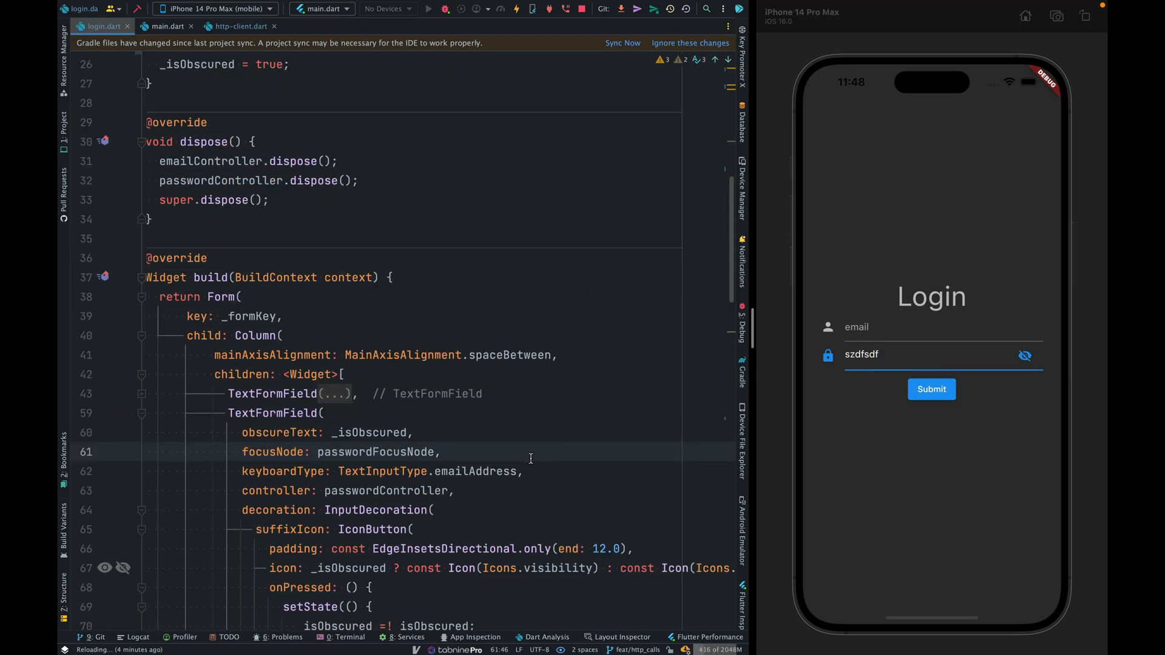
pyautogui.scroll(-3)
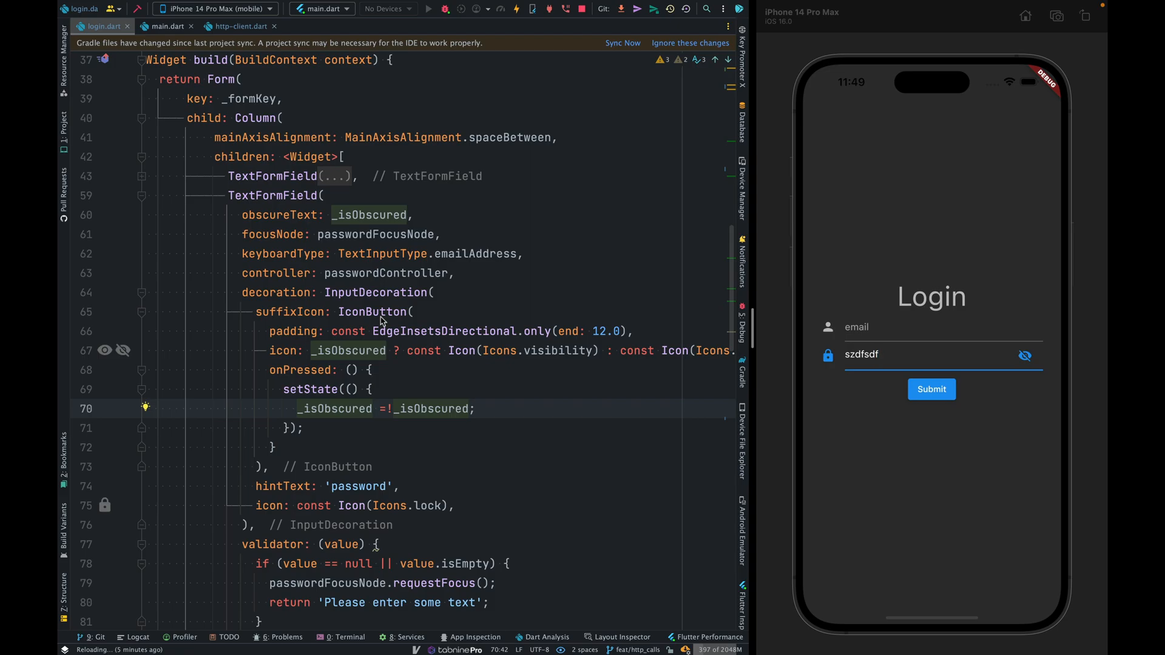
pyautogui.click(457, 273)
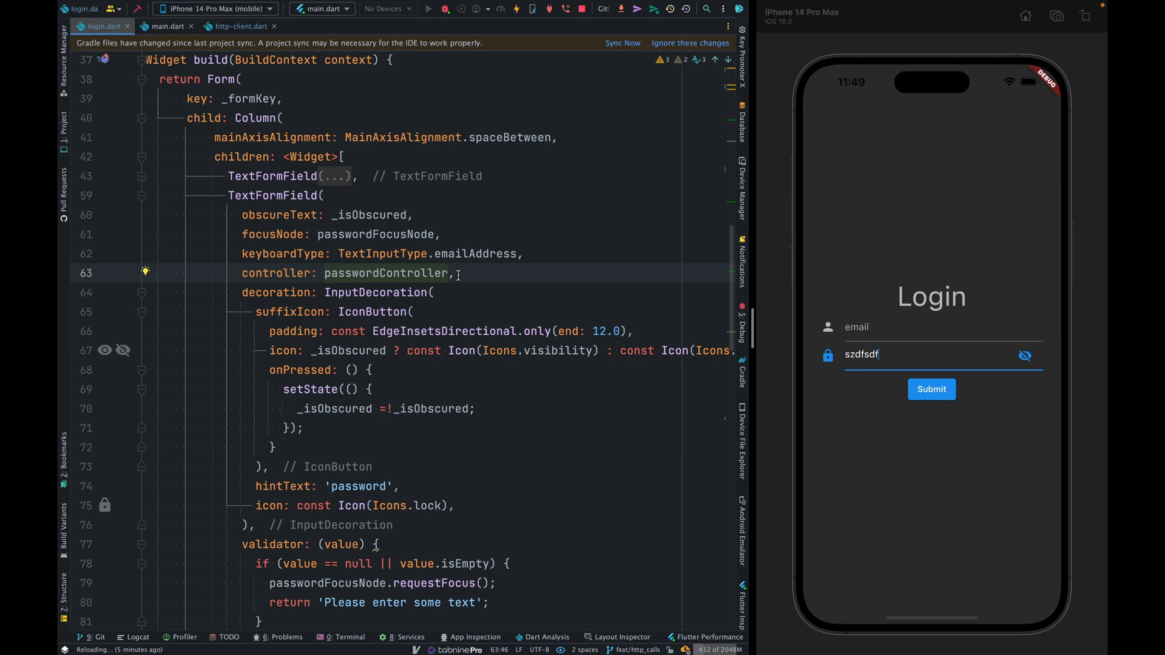
pyautogui.scroll(3)
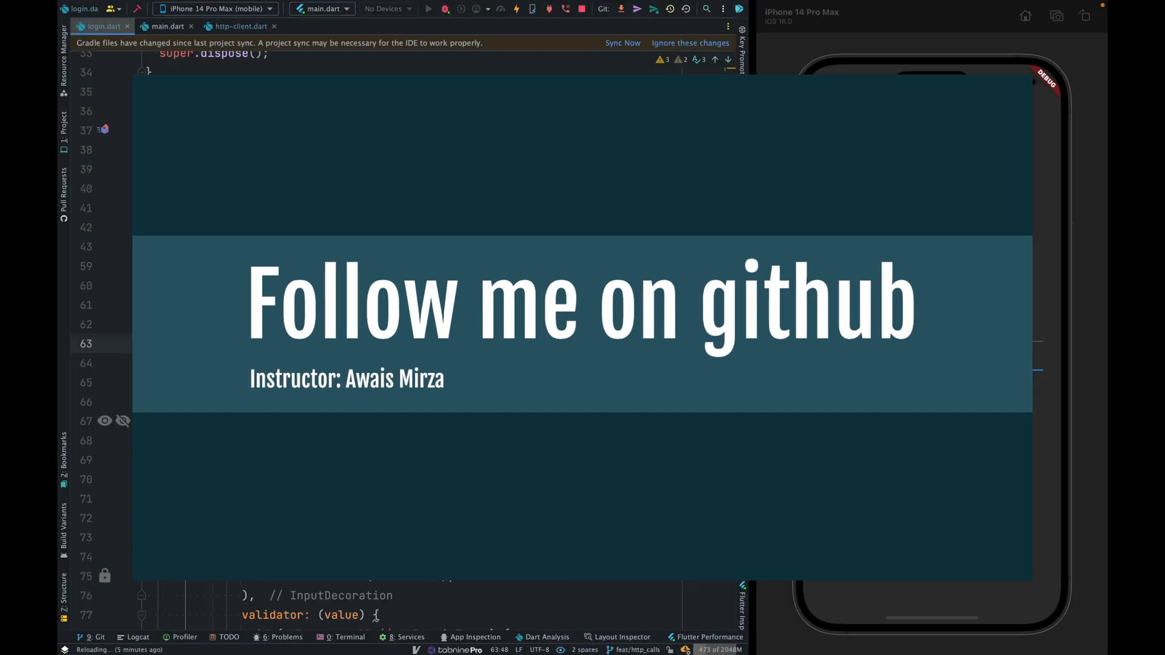
# - Scroll through the Login_form.dart and main.dart snippets on the GitHub gist page
pyautogui.scroll(-3)
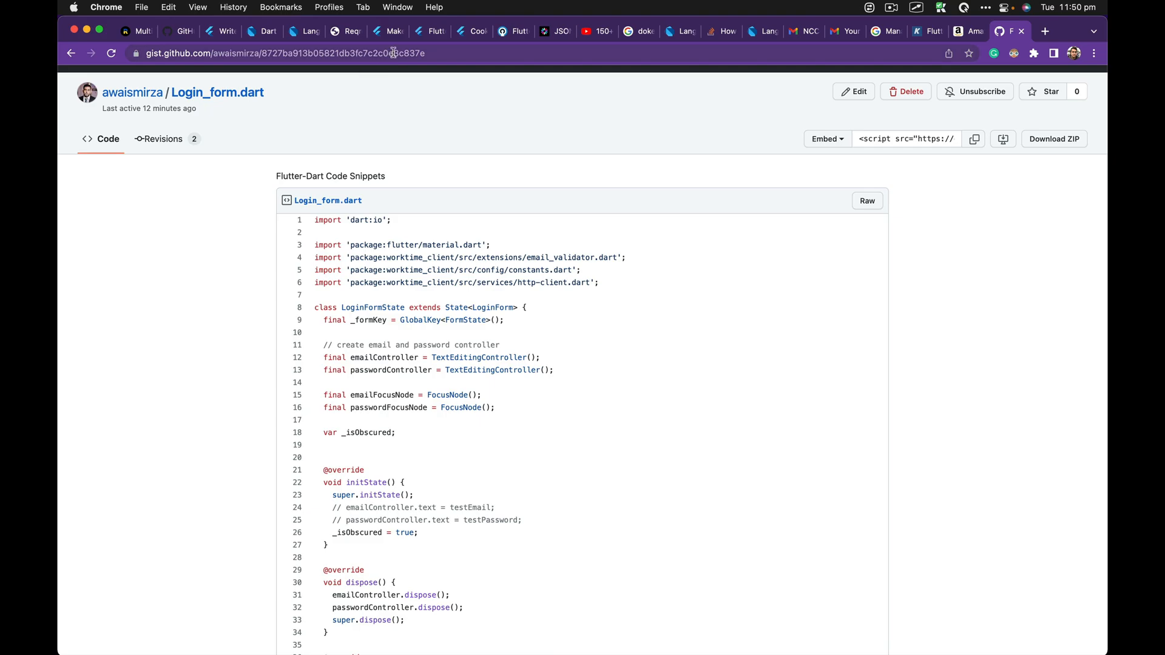
pyautogui.scroll(-3)
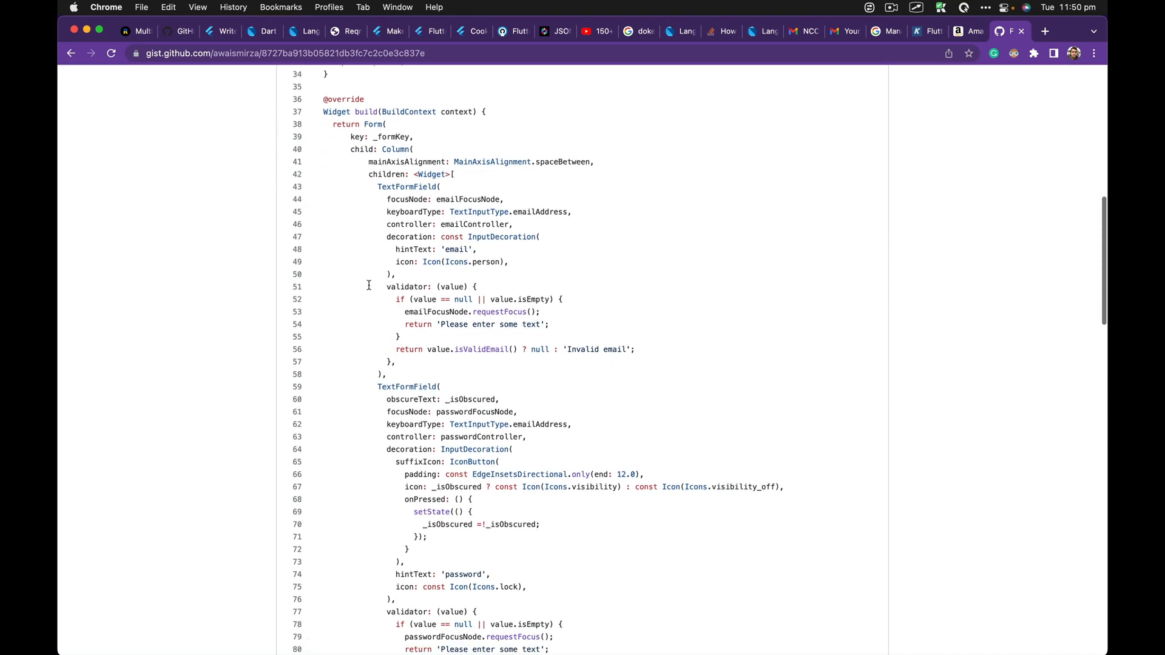
pyautogui.scroll(-3)
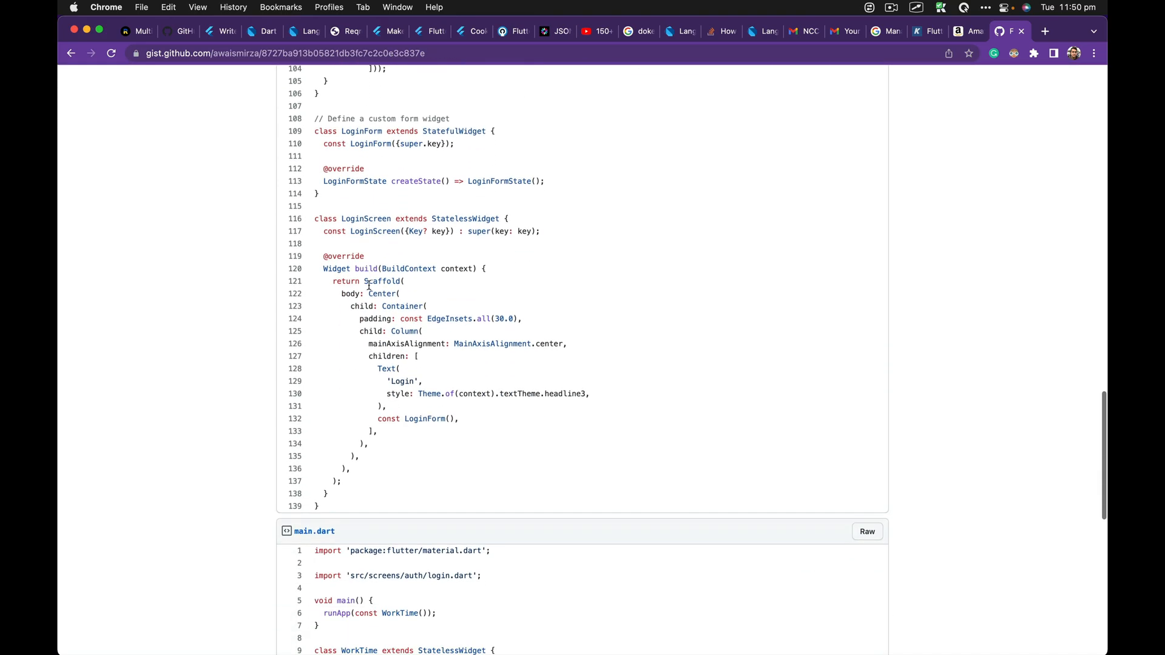
pyautogui.scroll(3)
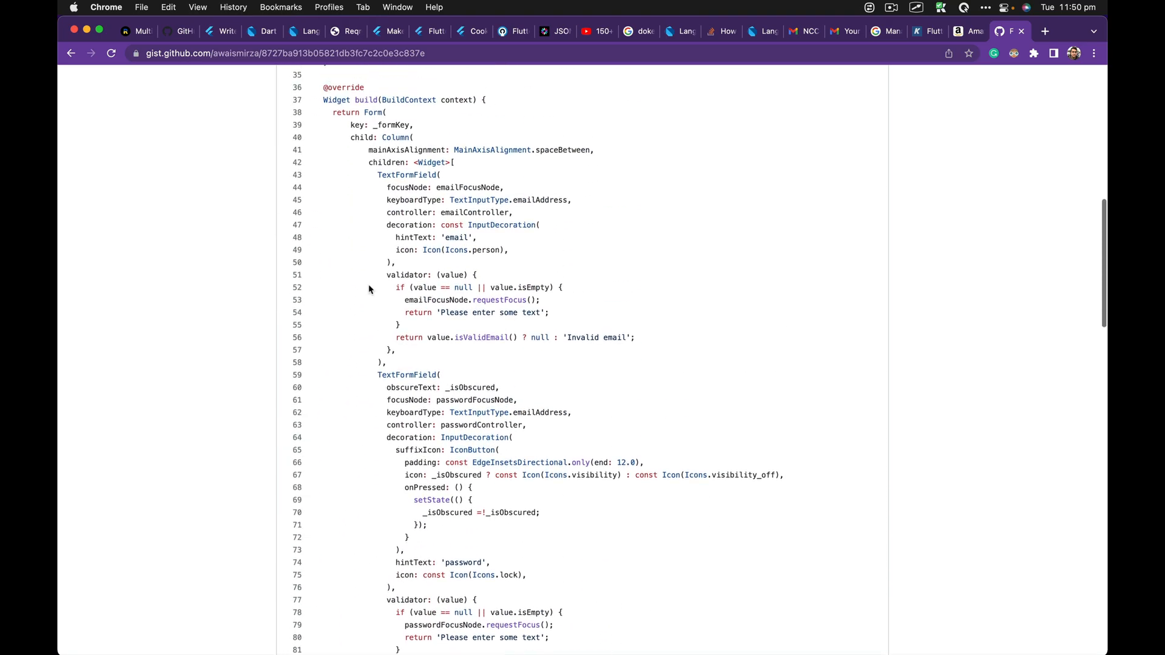
pyautogui.scroll(3)
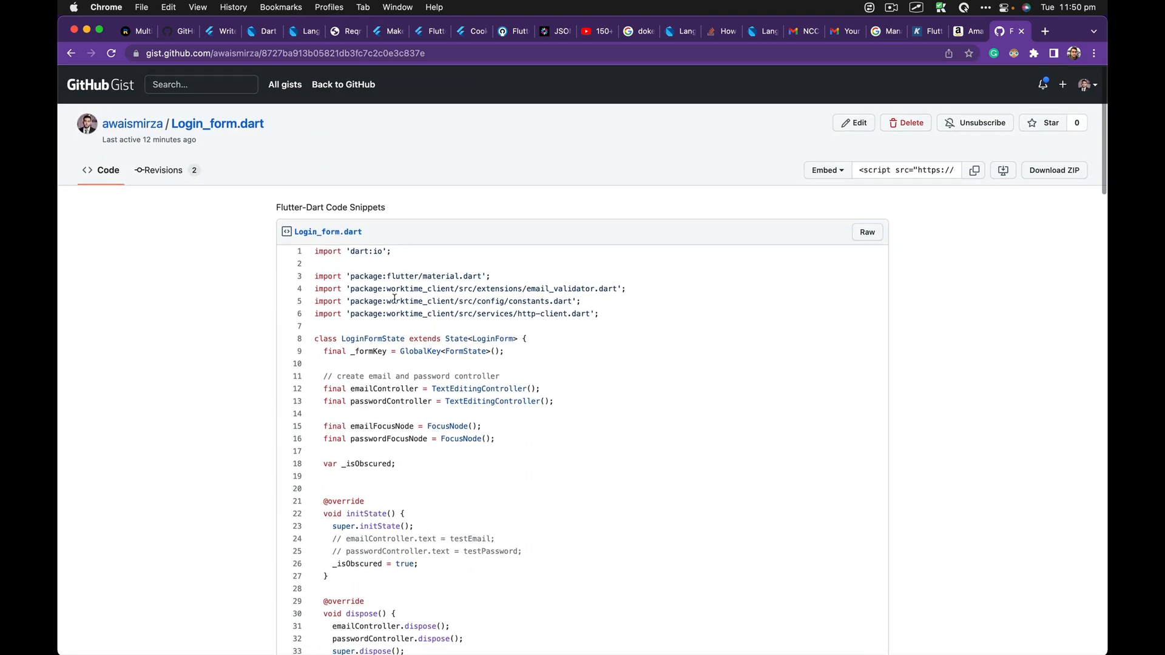
pyautogui.scroll(-3)
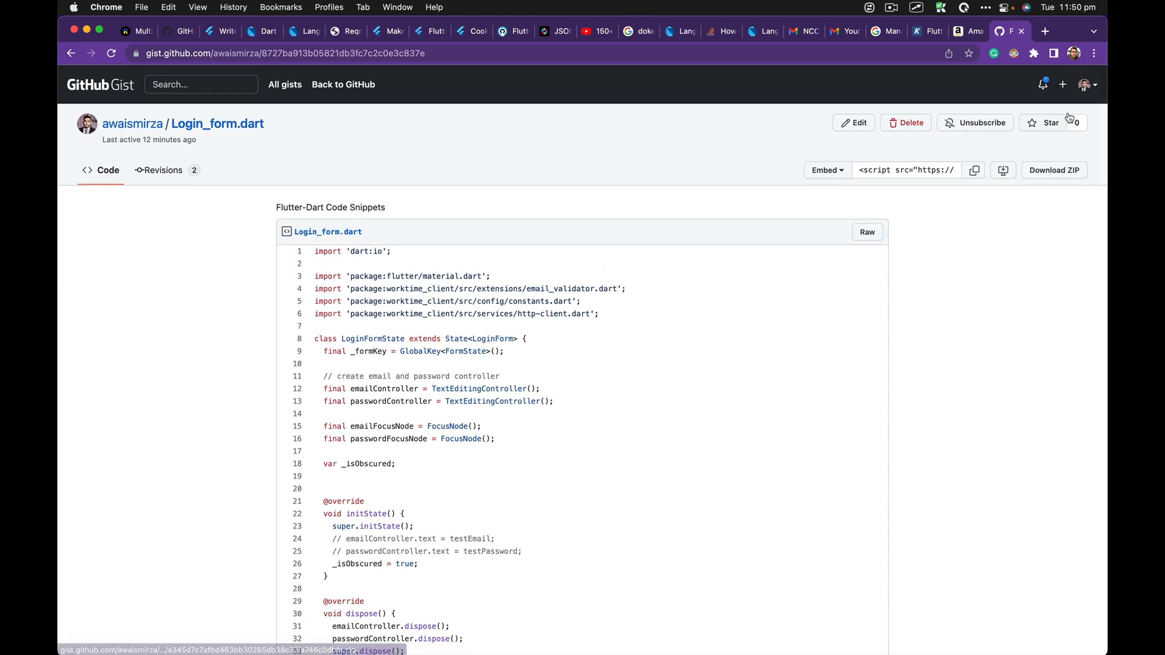
pyautogui.moveTo(697, 200)
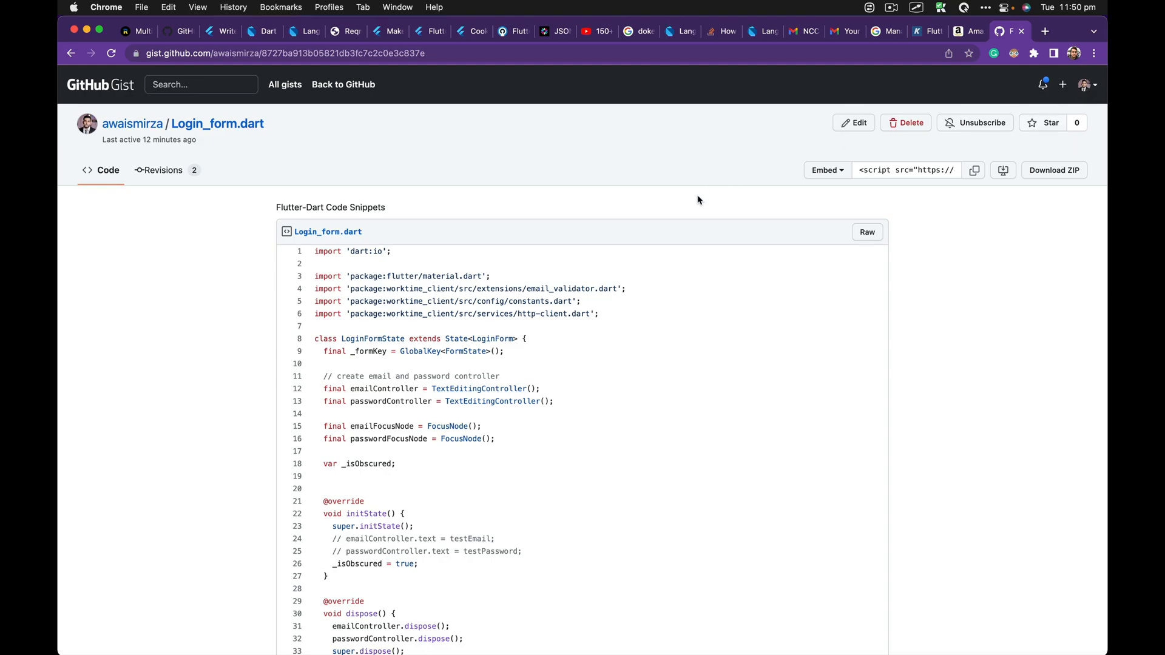
pyautogui.moveTo(365, 386)
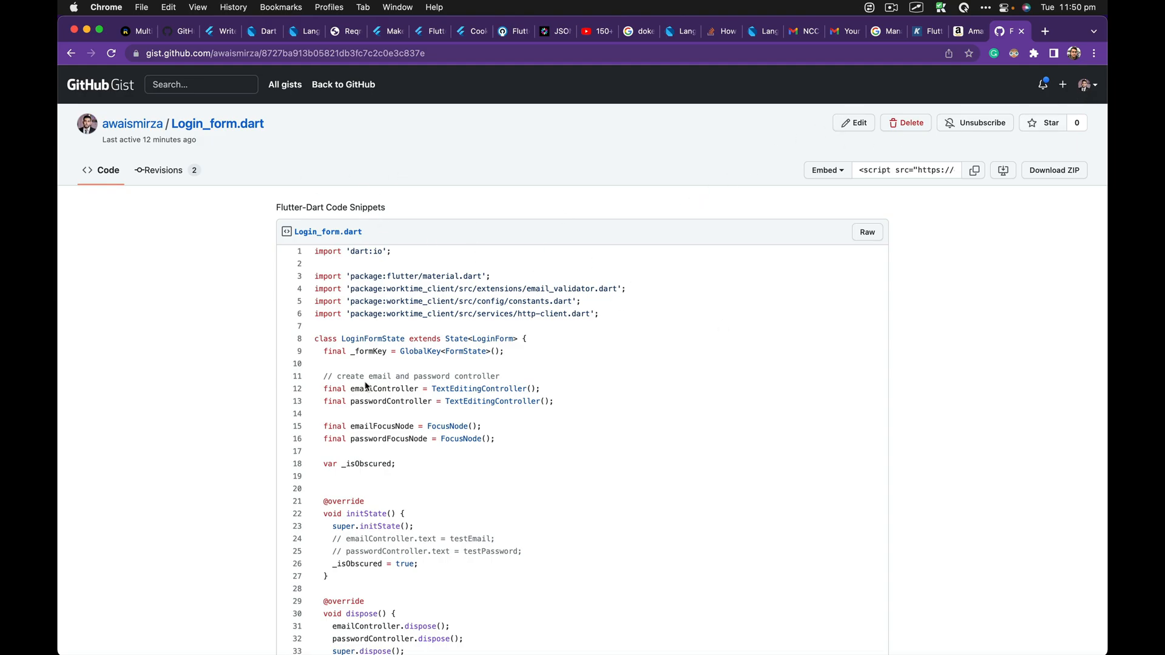
# - Go to the gist author's GitHub profile overview with popular repositories
pyautogui.click(1085, 84)
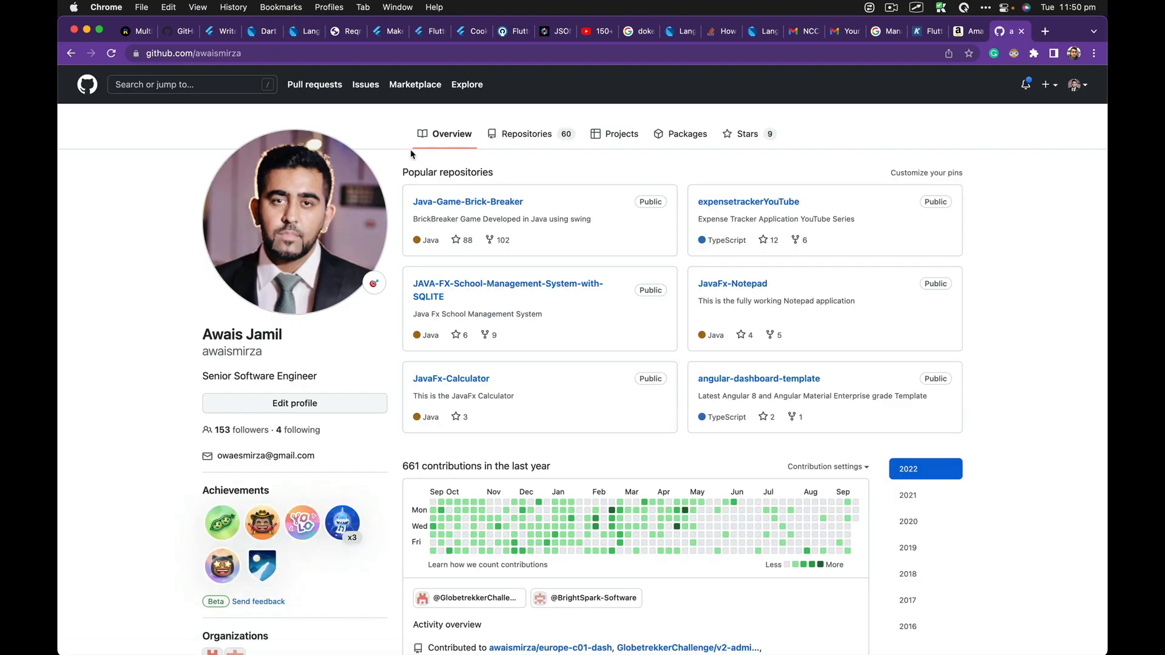
pyautogui.moveTo(721, 389)
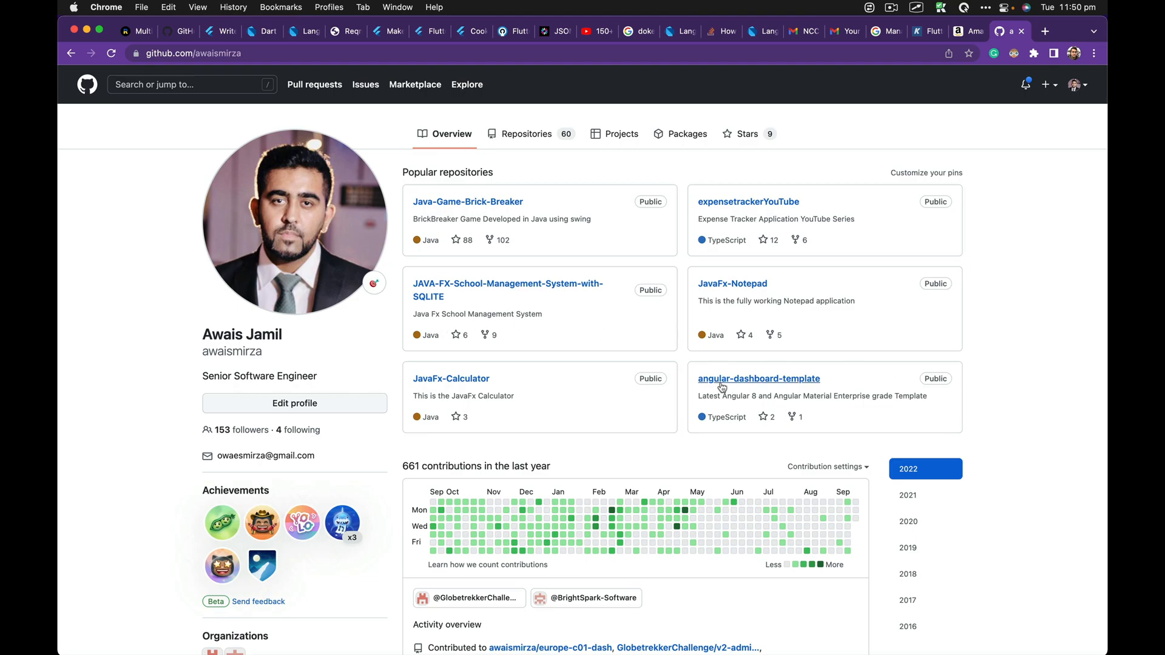
pyautogui.moveTo(560, 289)
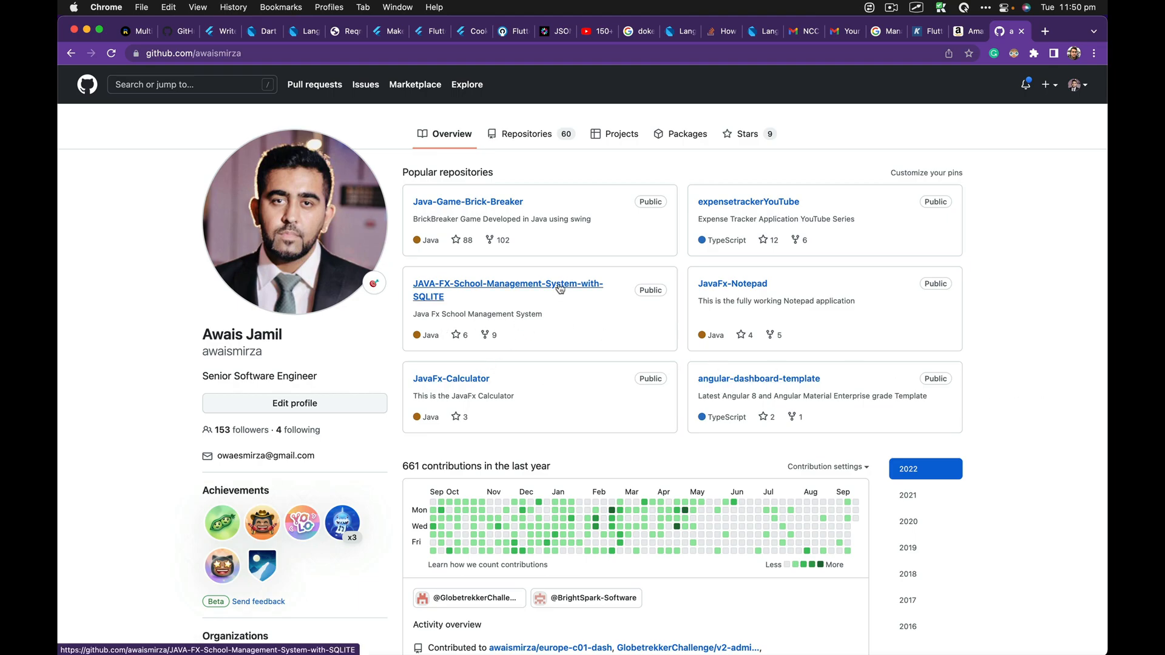